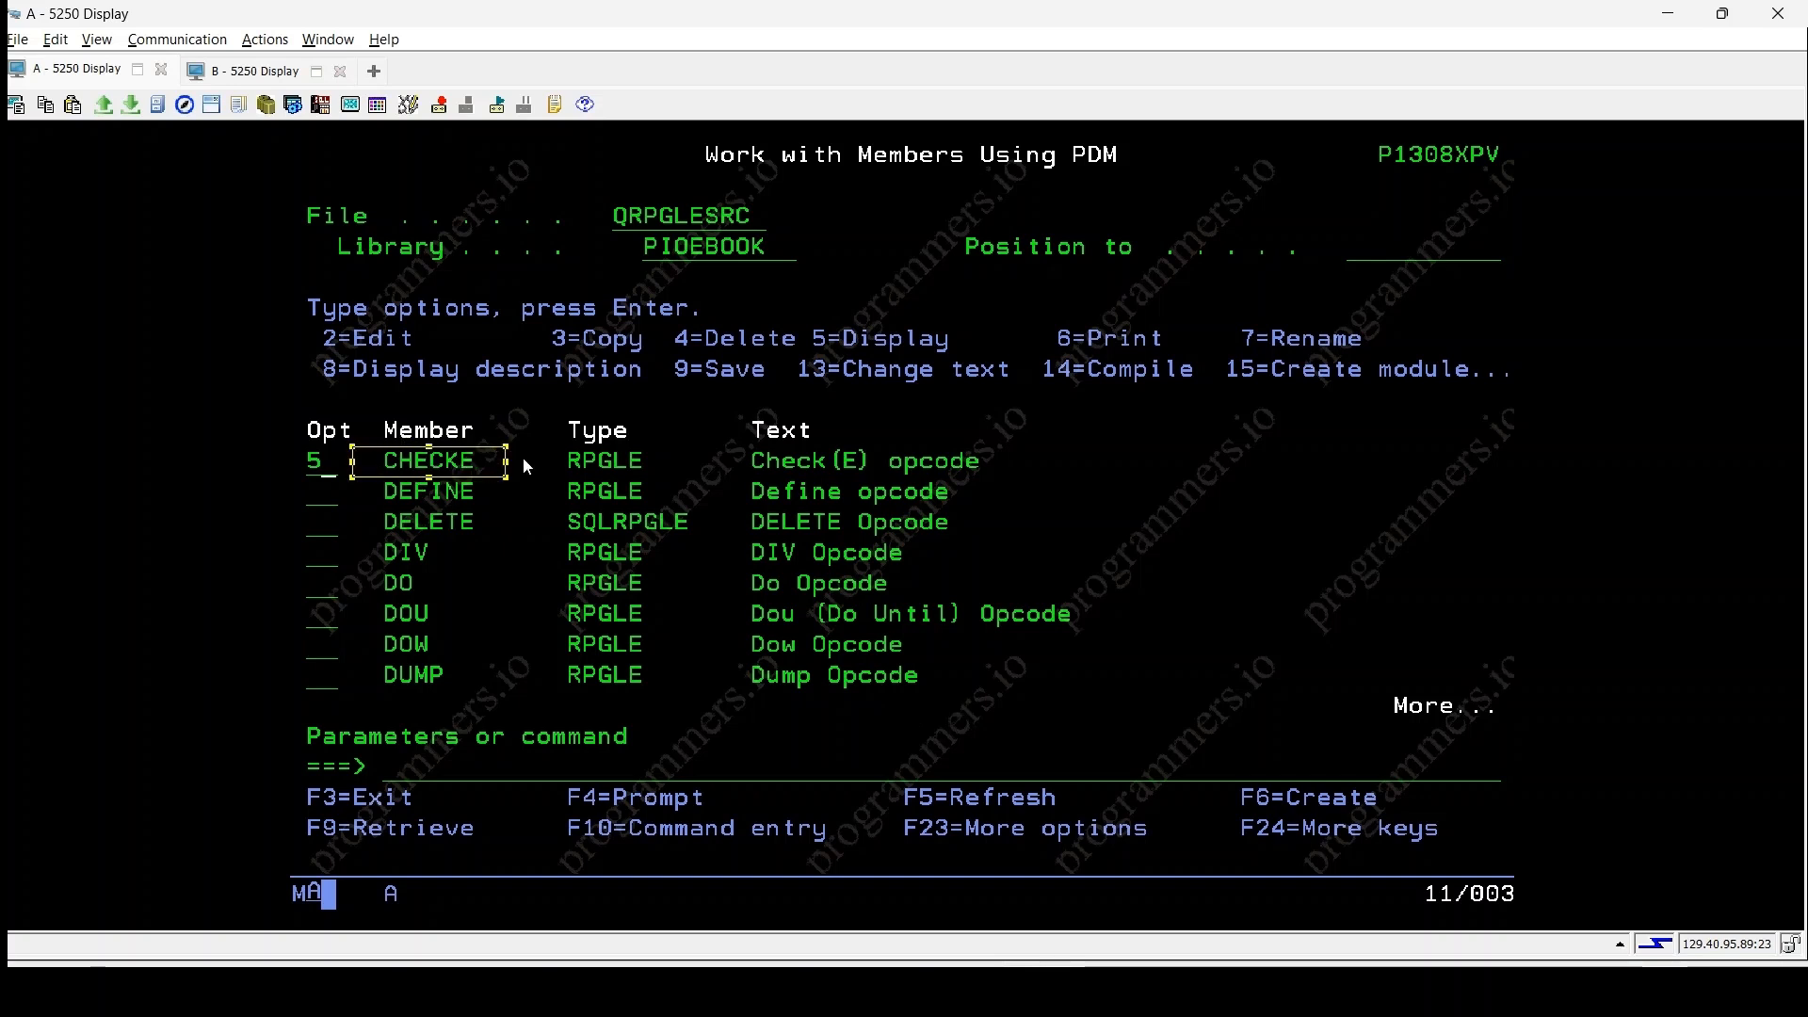
pyautogui.moveTo(545, 465)
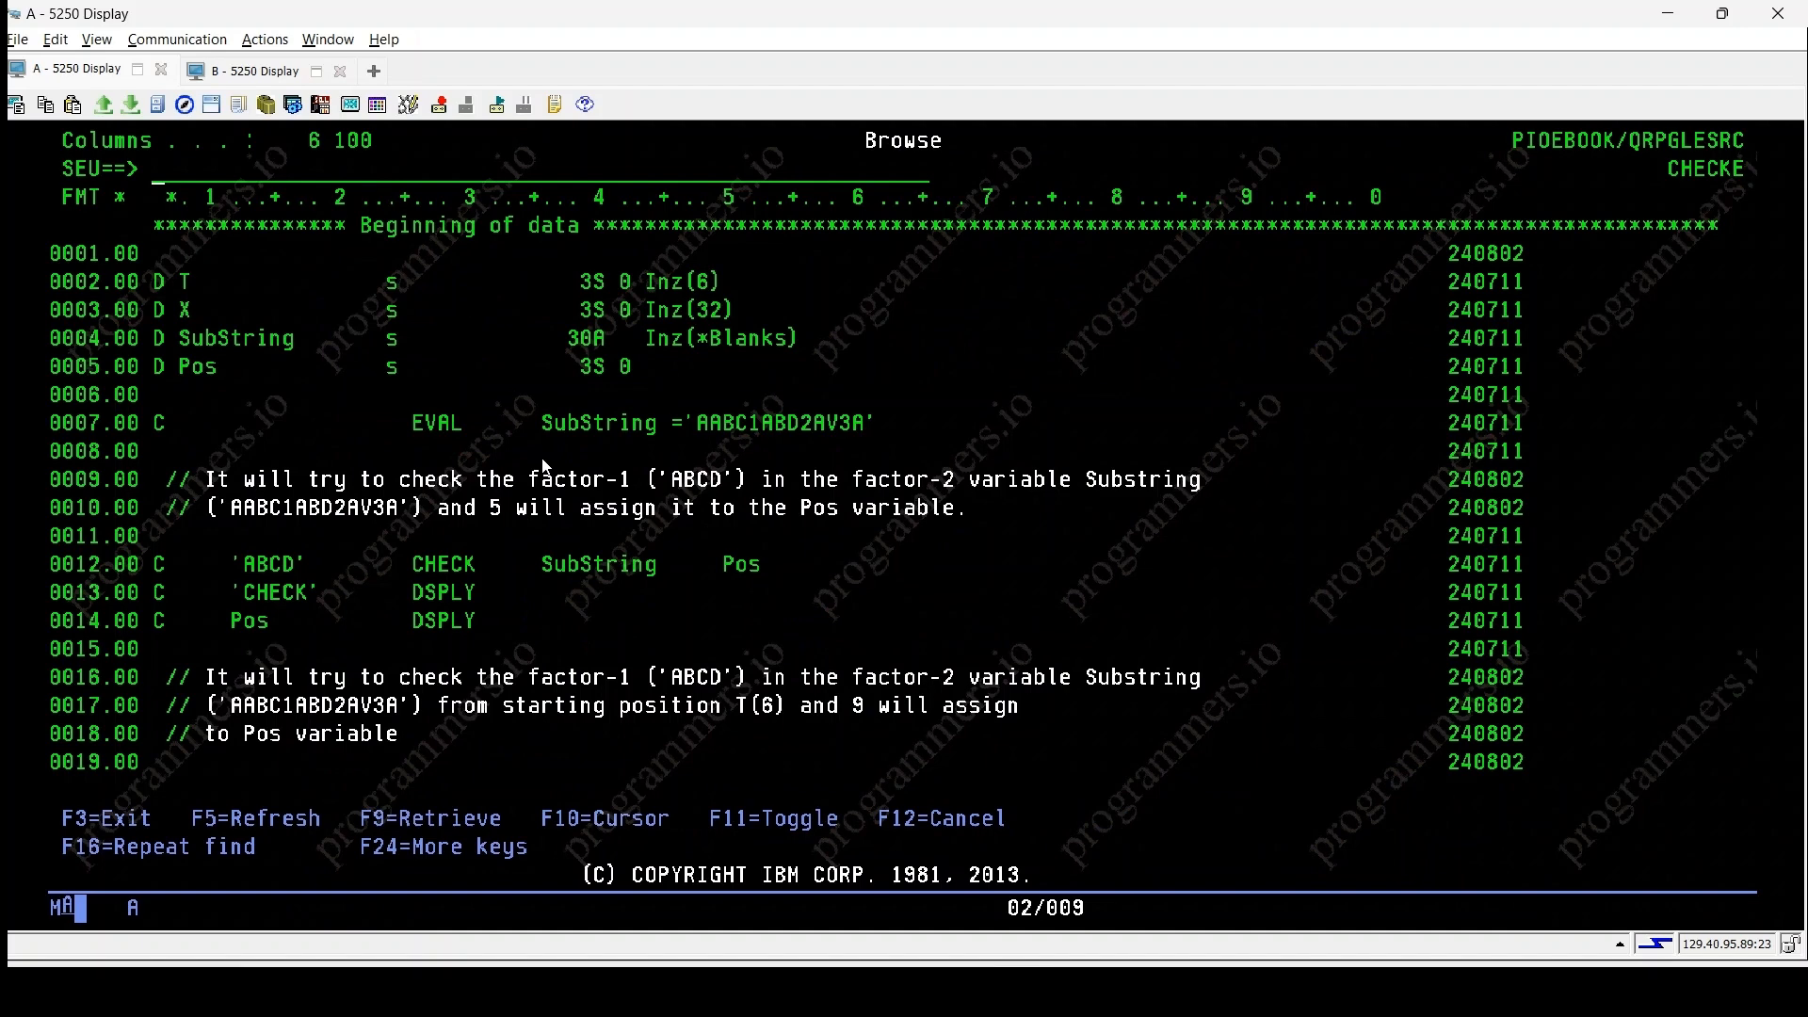
pyautogui.moveTo(501, 380)
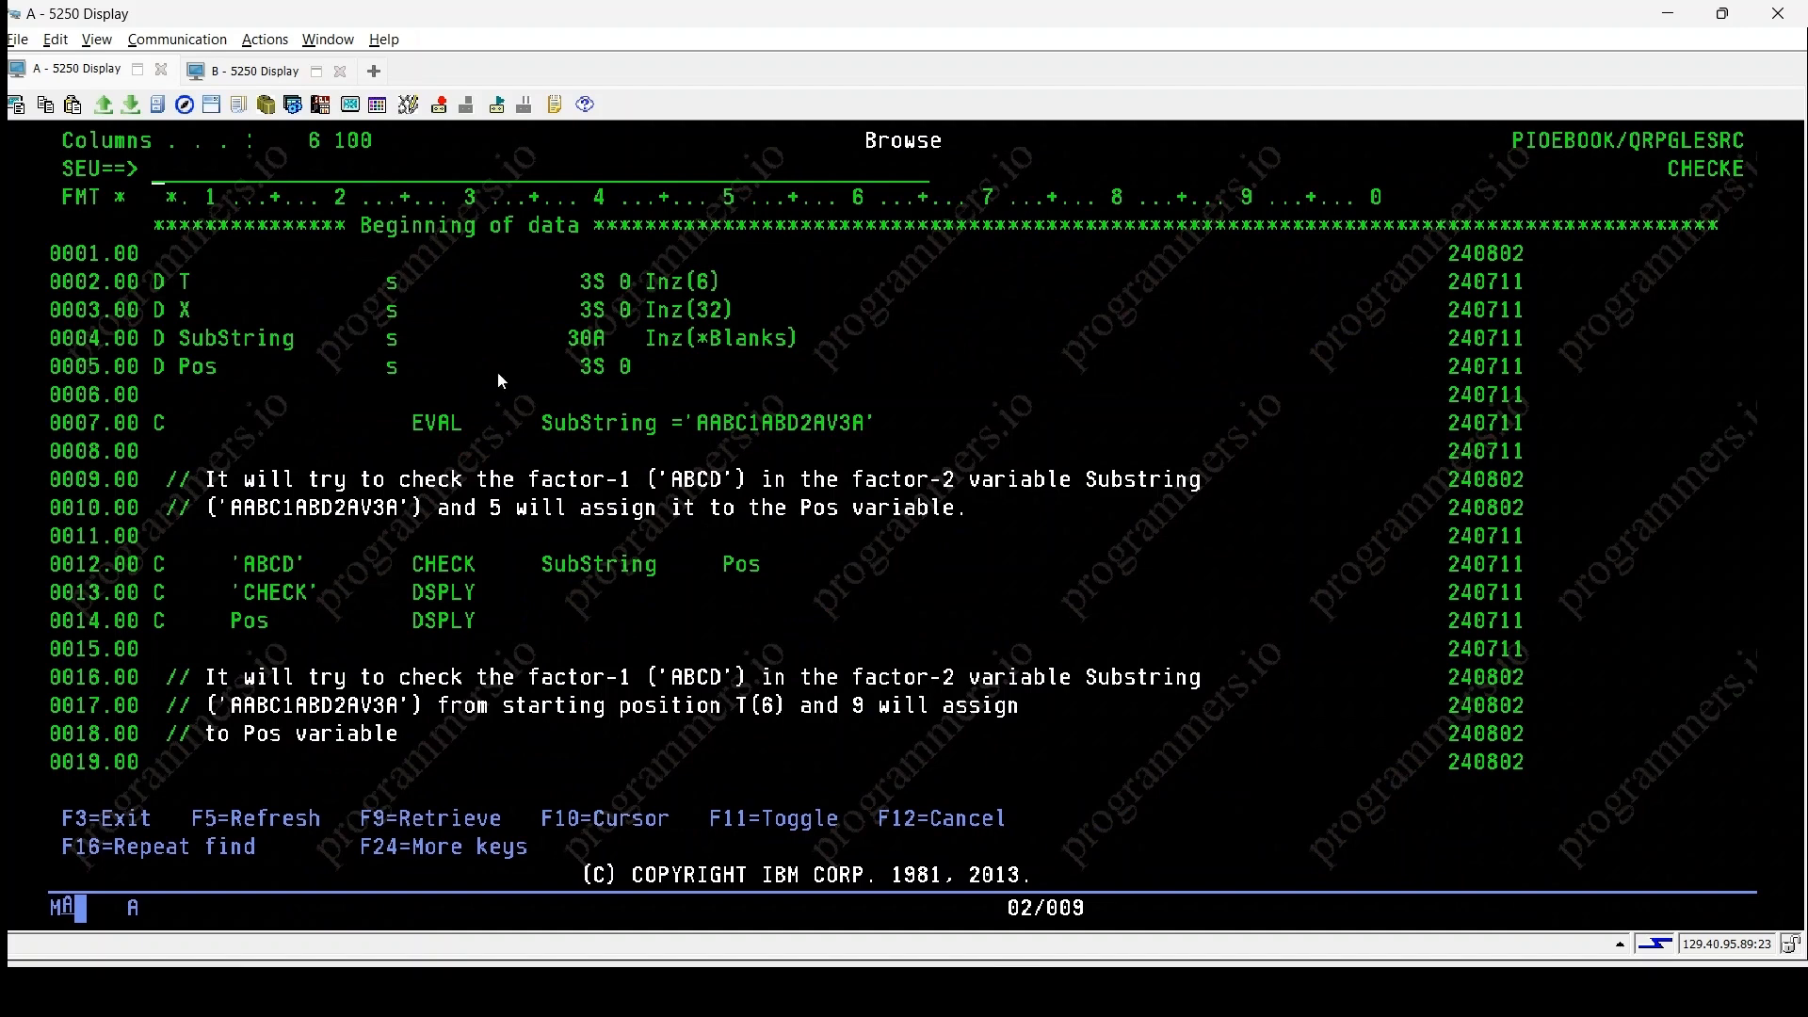
pyautogui.moveTo(147, 275)
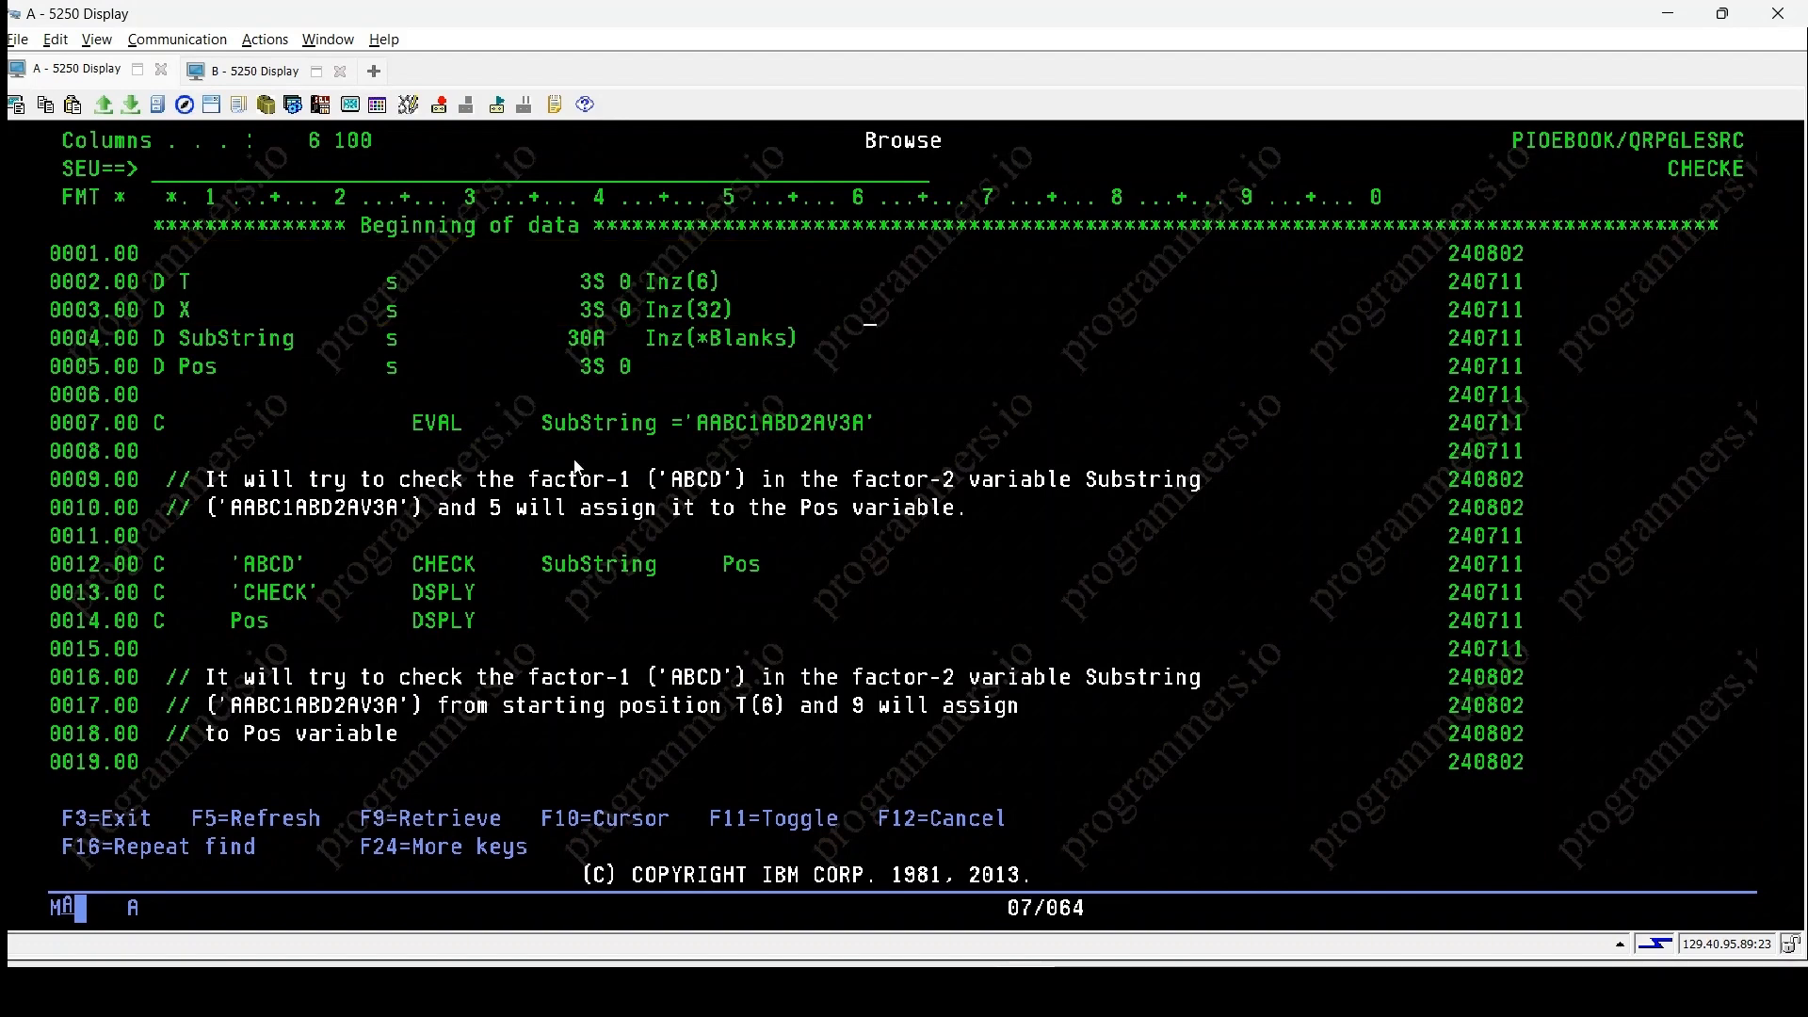
pyautogui.moveTo(392, 572)
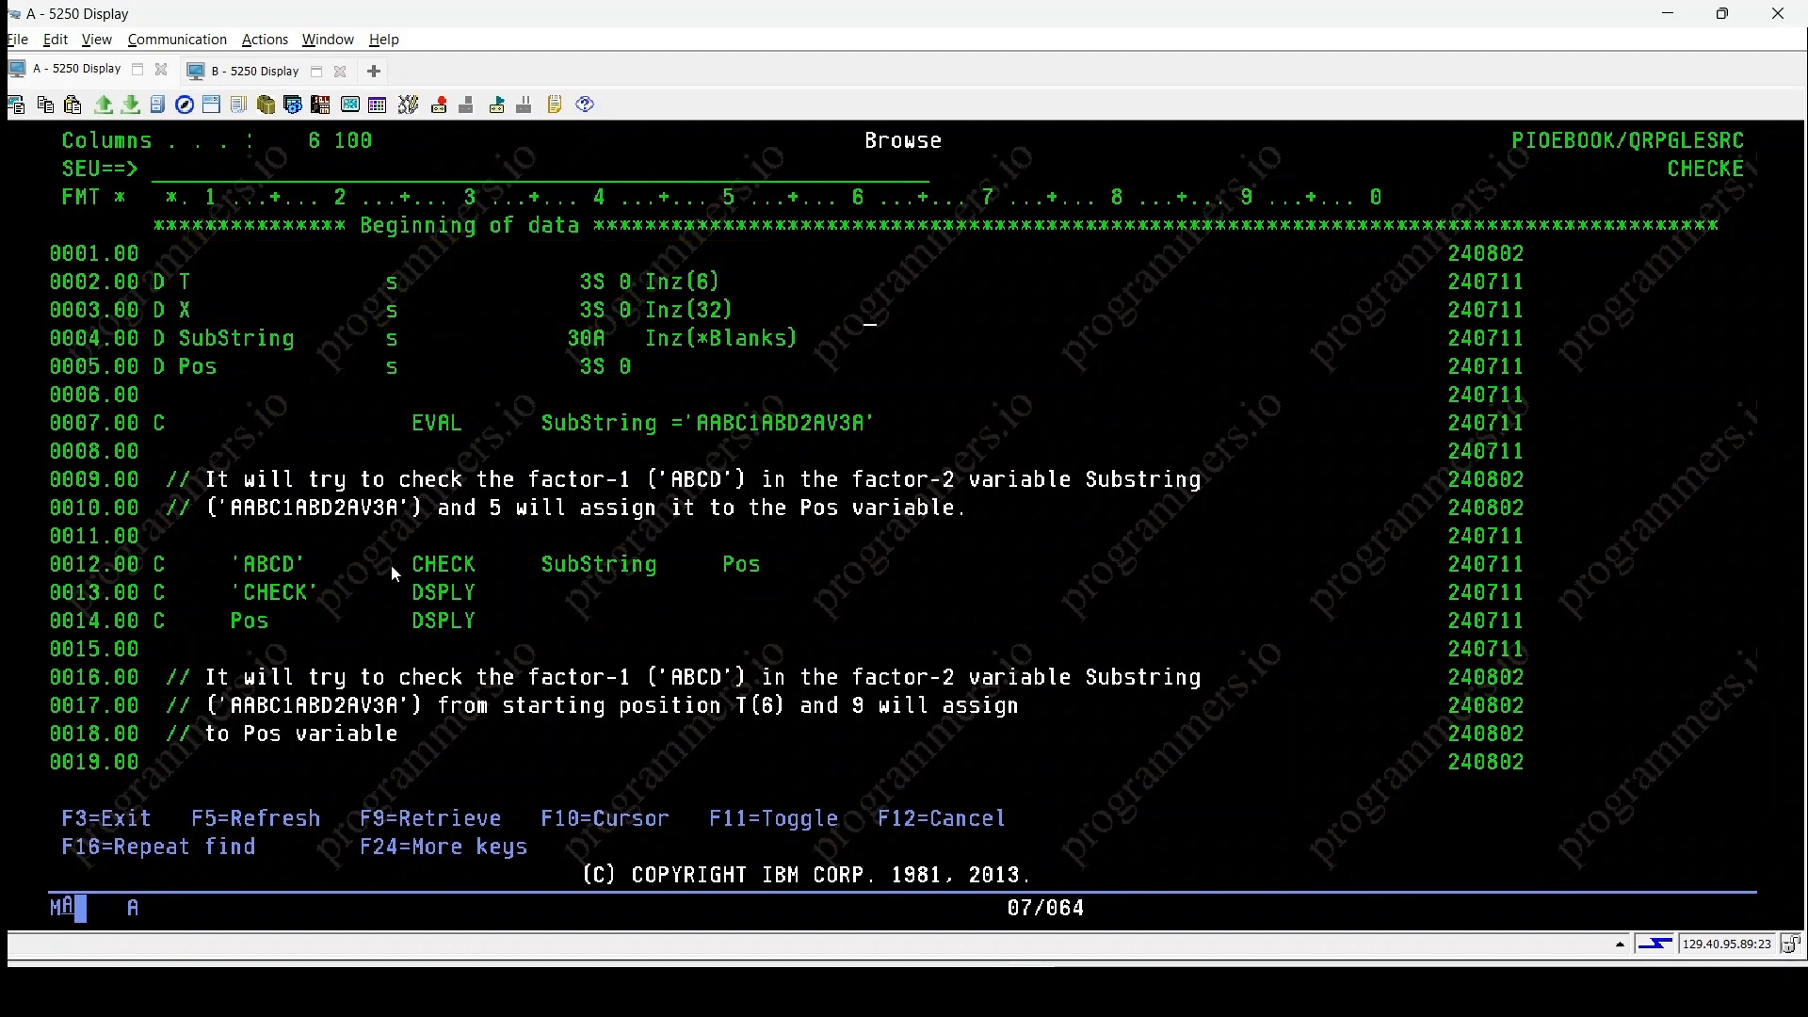
# - Mark the SubString assignment on line 7 while reviewing the CHECKE D specs and first CHECK example
pyautogui.click(709, 420)
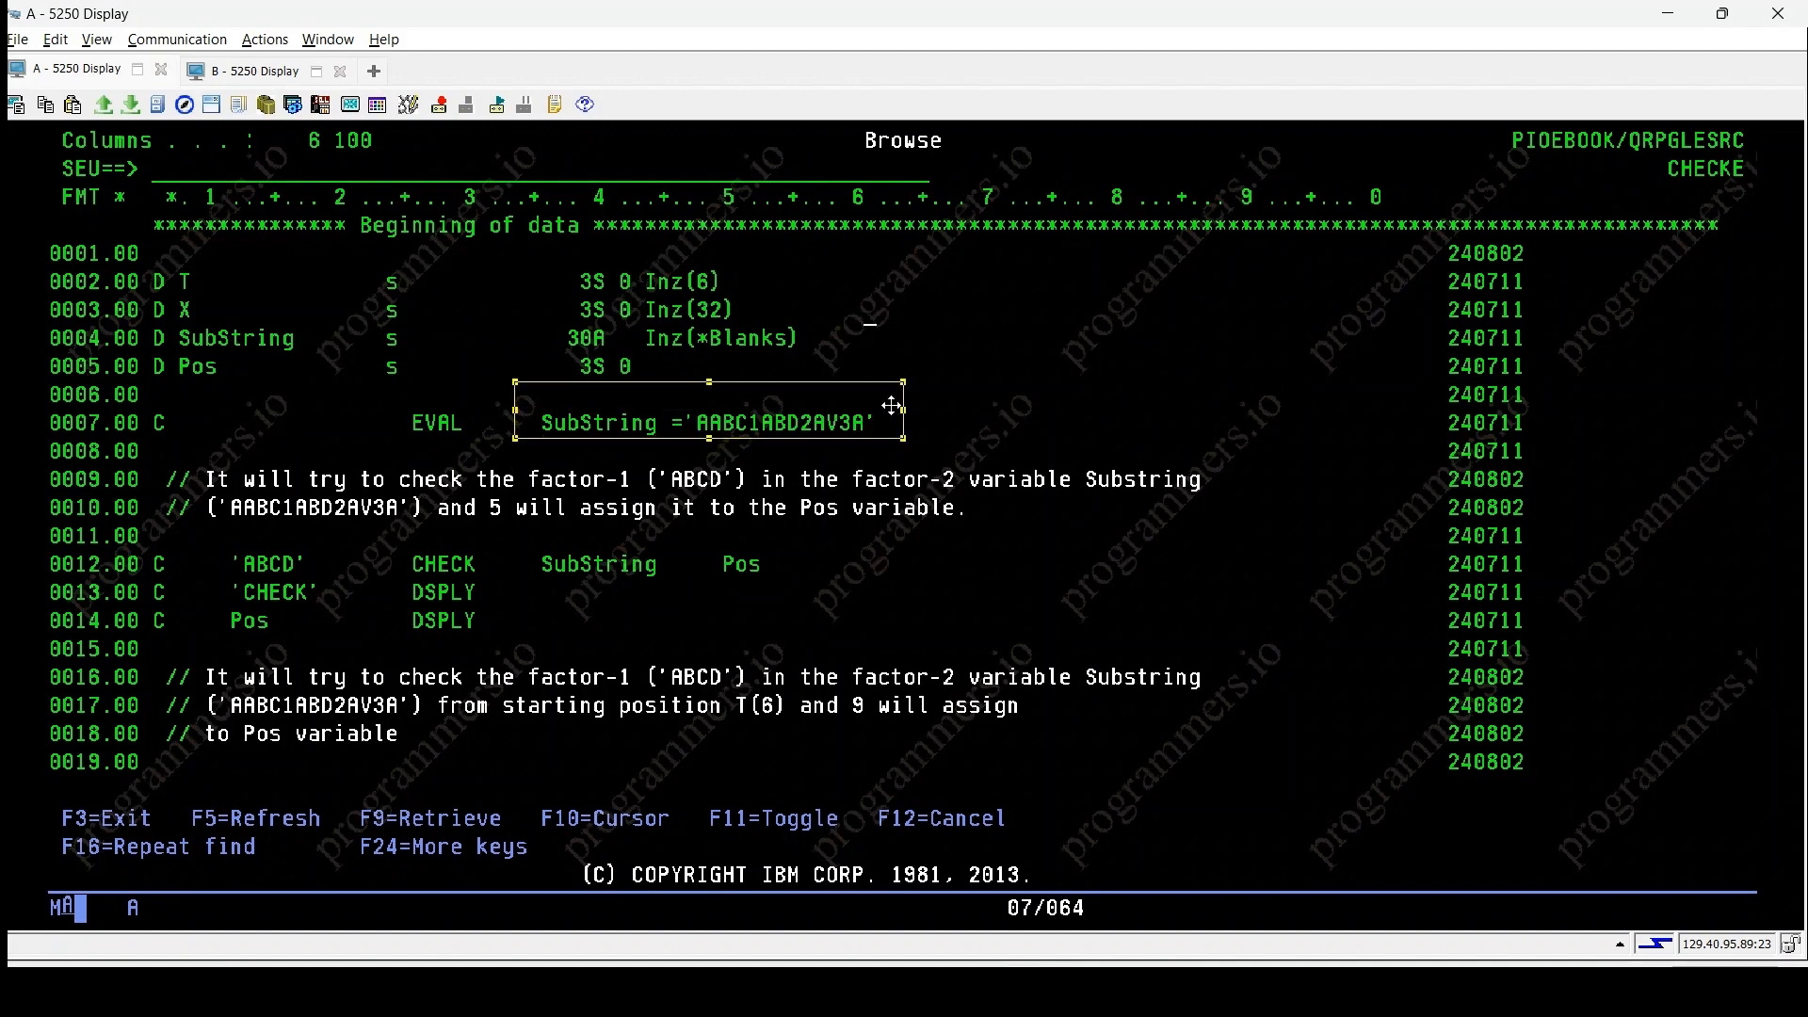
pyautogui.moveTo(958, 427)
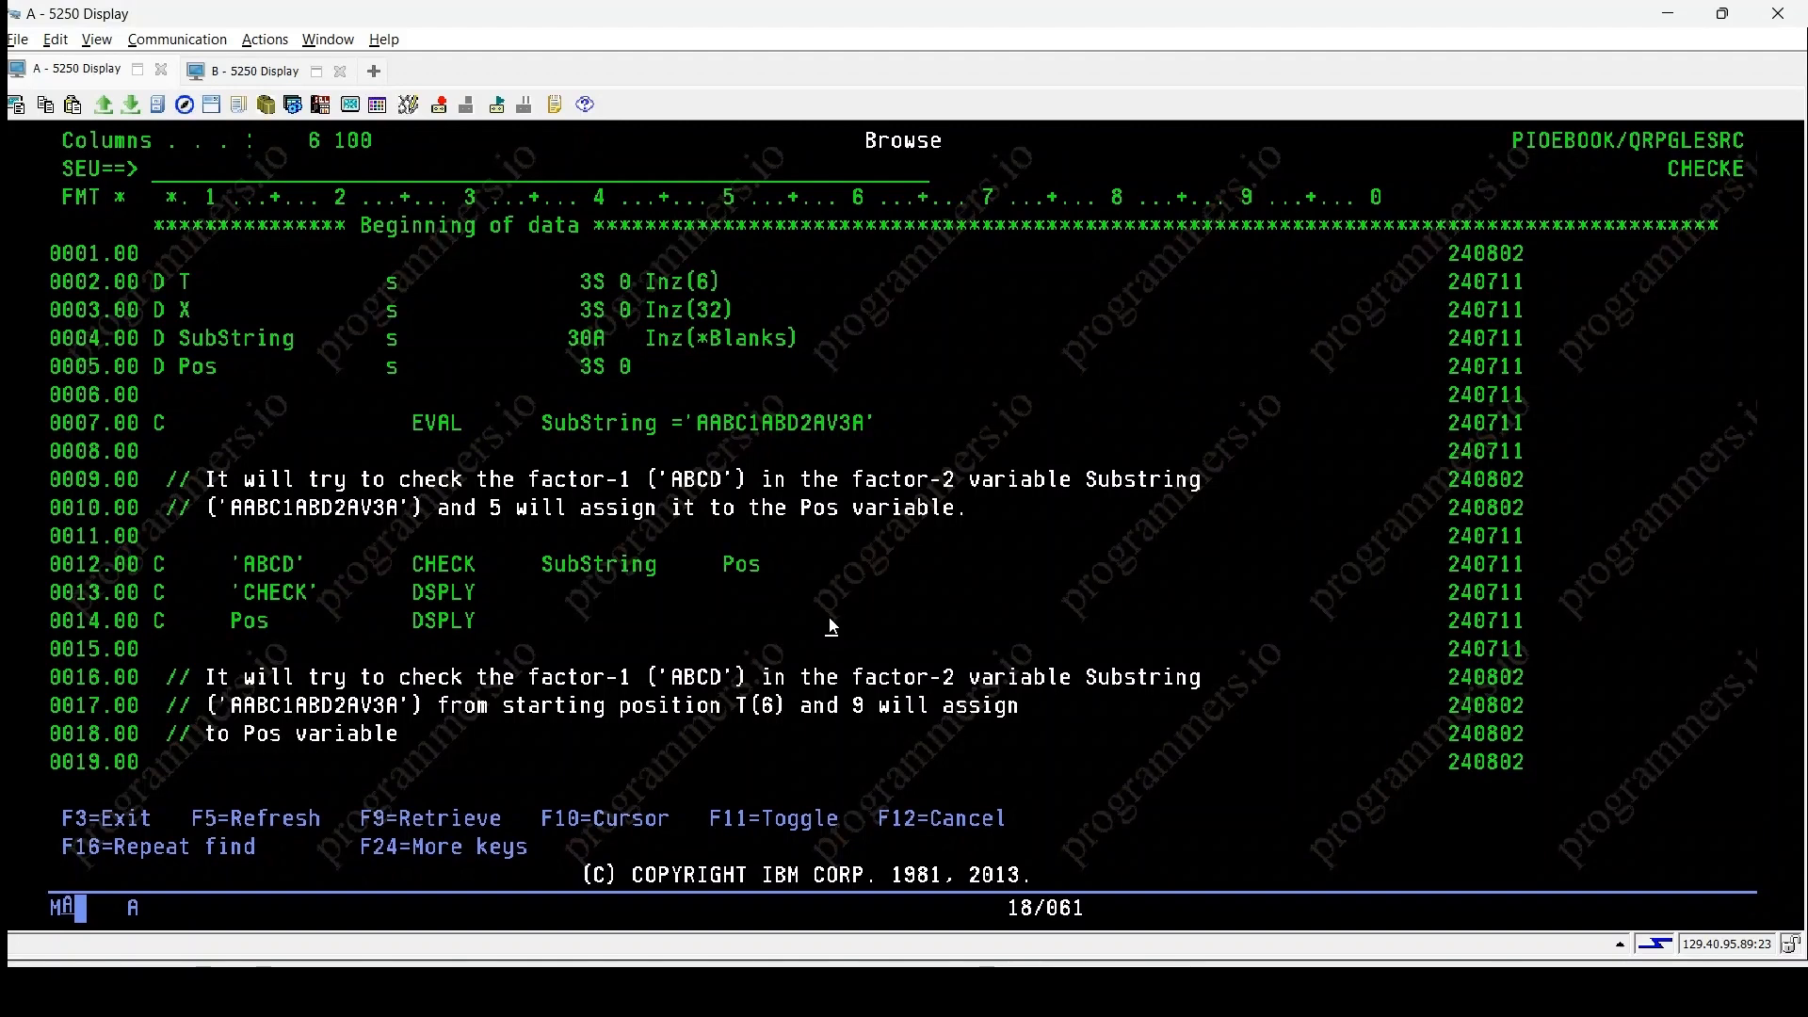
# - Advance the CHECKE browse to lines 10–29, reaching the SubString:T CHECK and CHECK(E) example
pyautogui.scroll(-3)
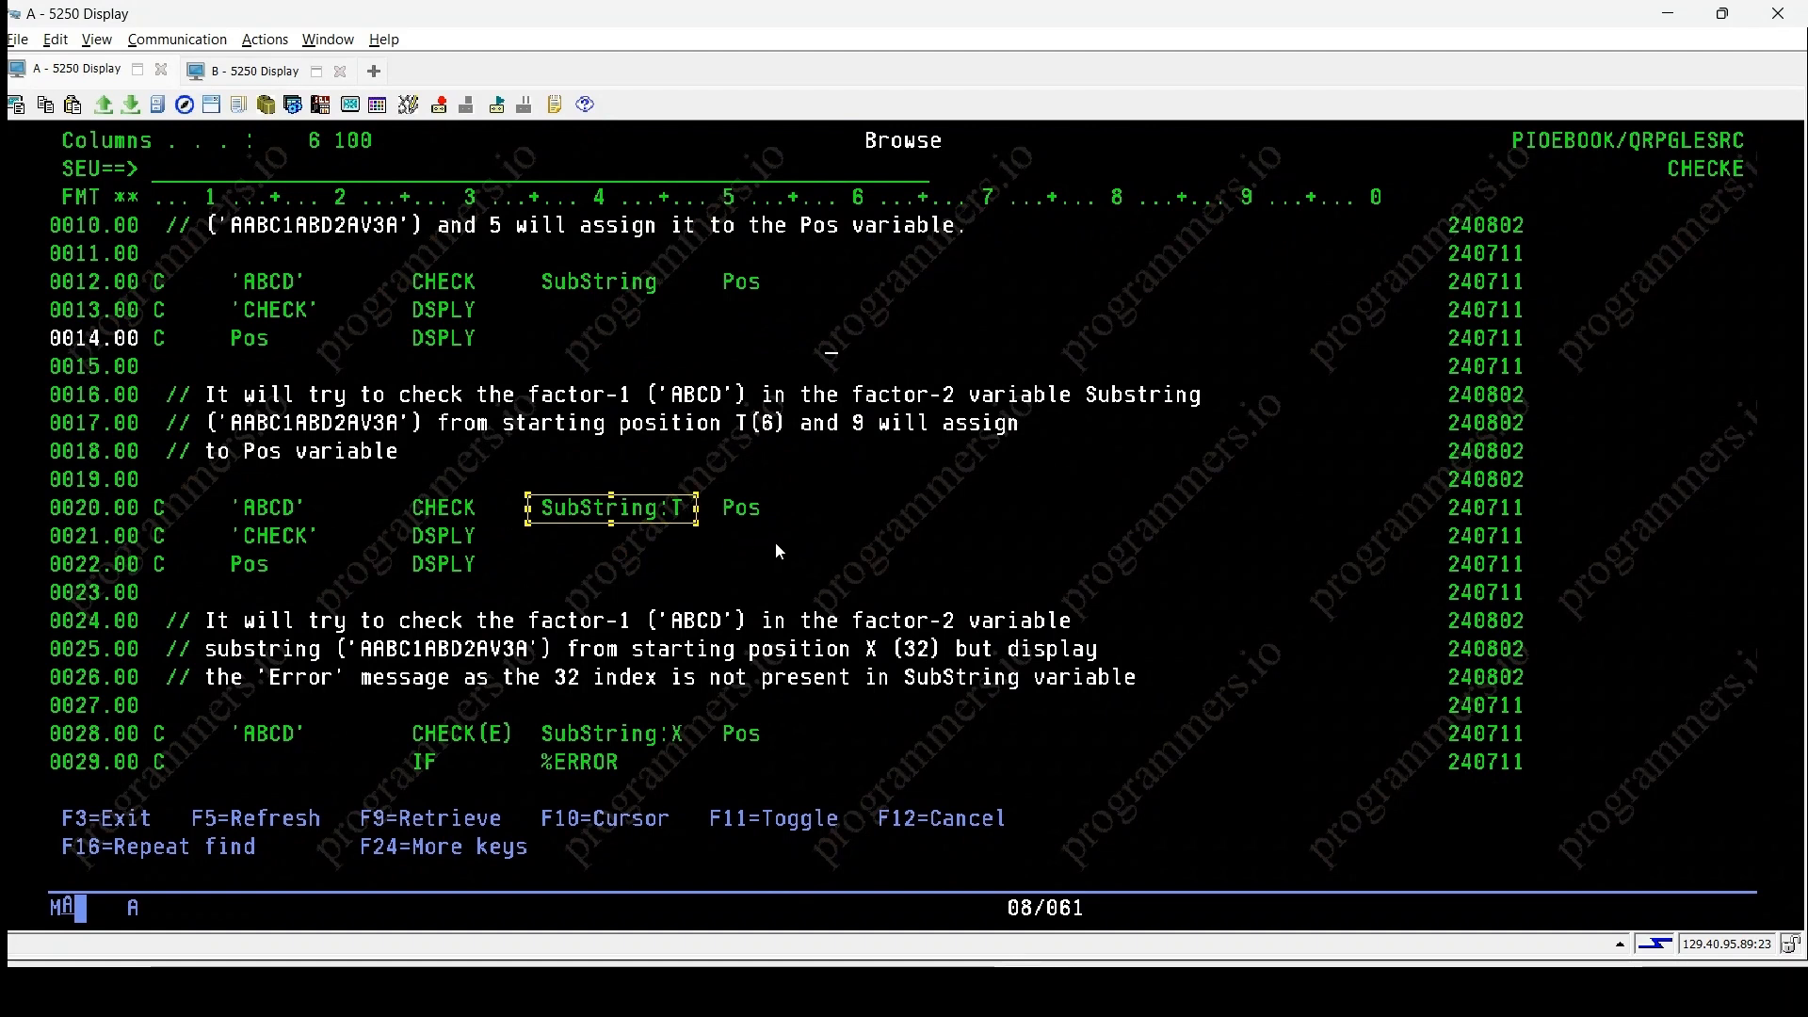
pyautogui.moveTo(718, 525)
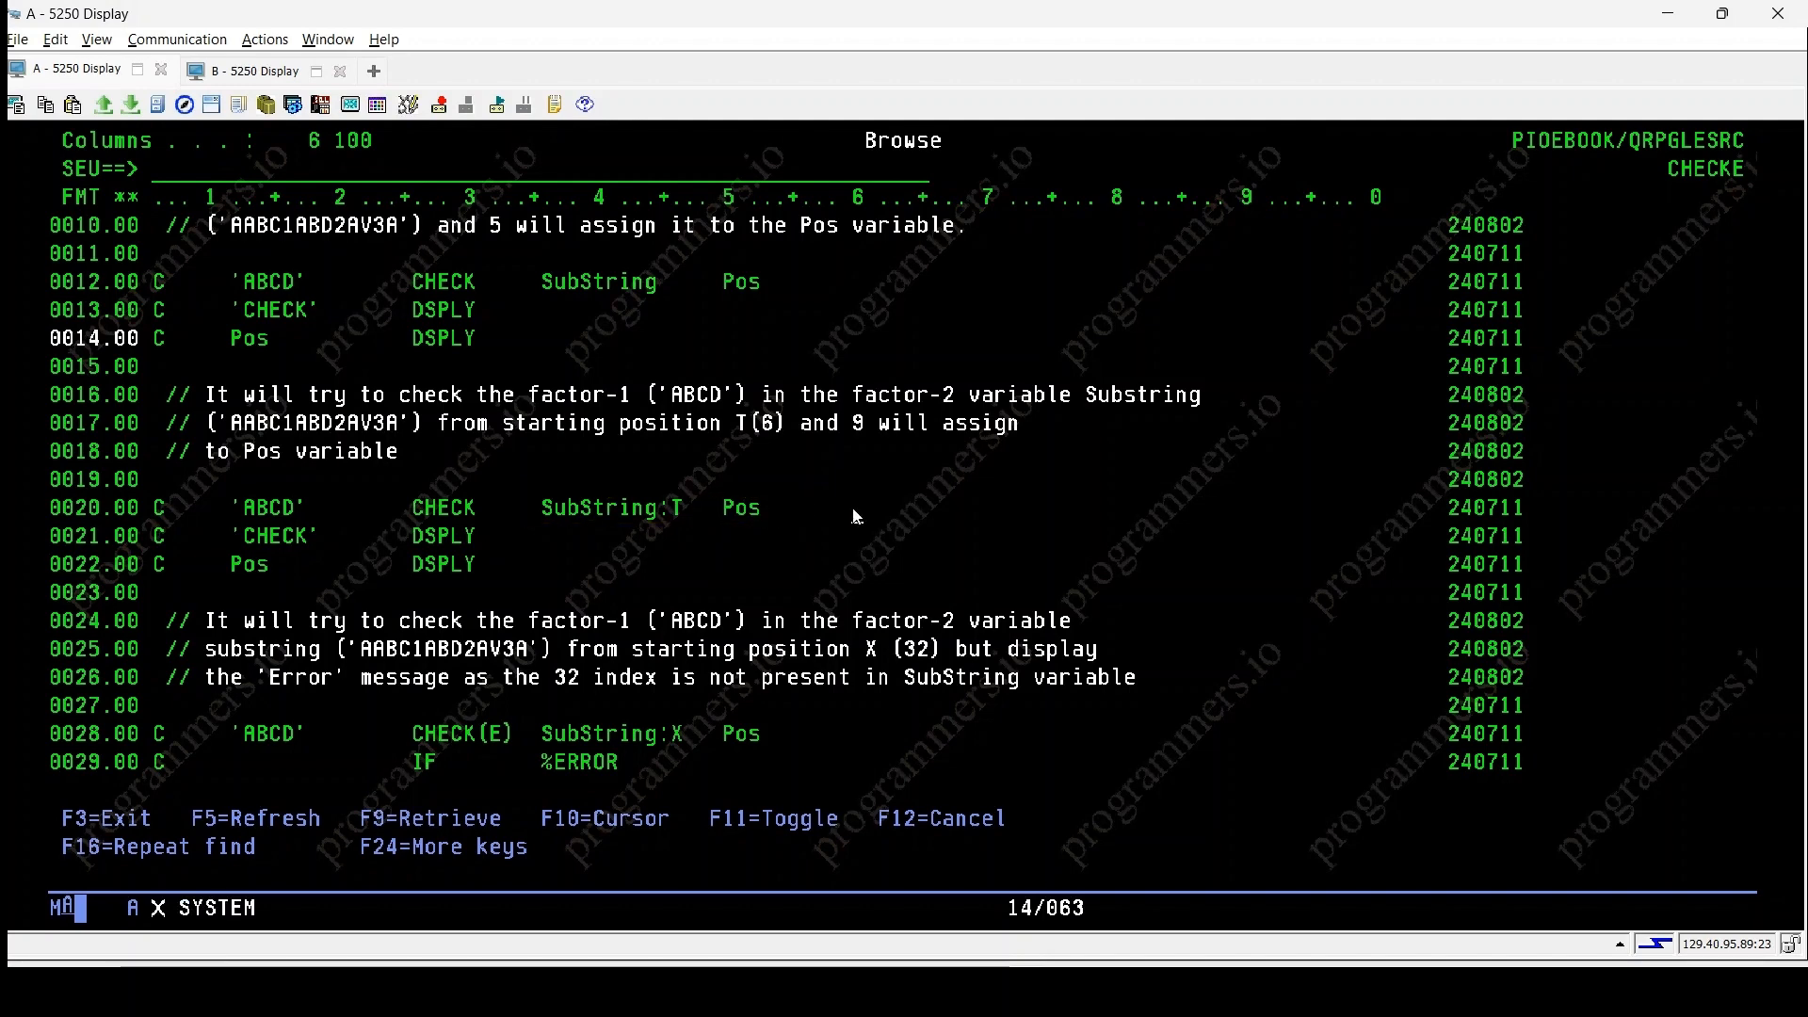
# - Advance to end of data, showing CHECK(E), IF %ERROR, DSPLY messages and SETON LR
pyautogui.scroll(-3)
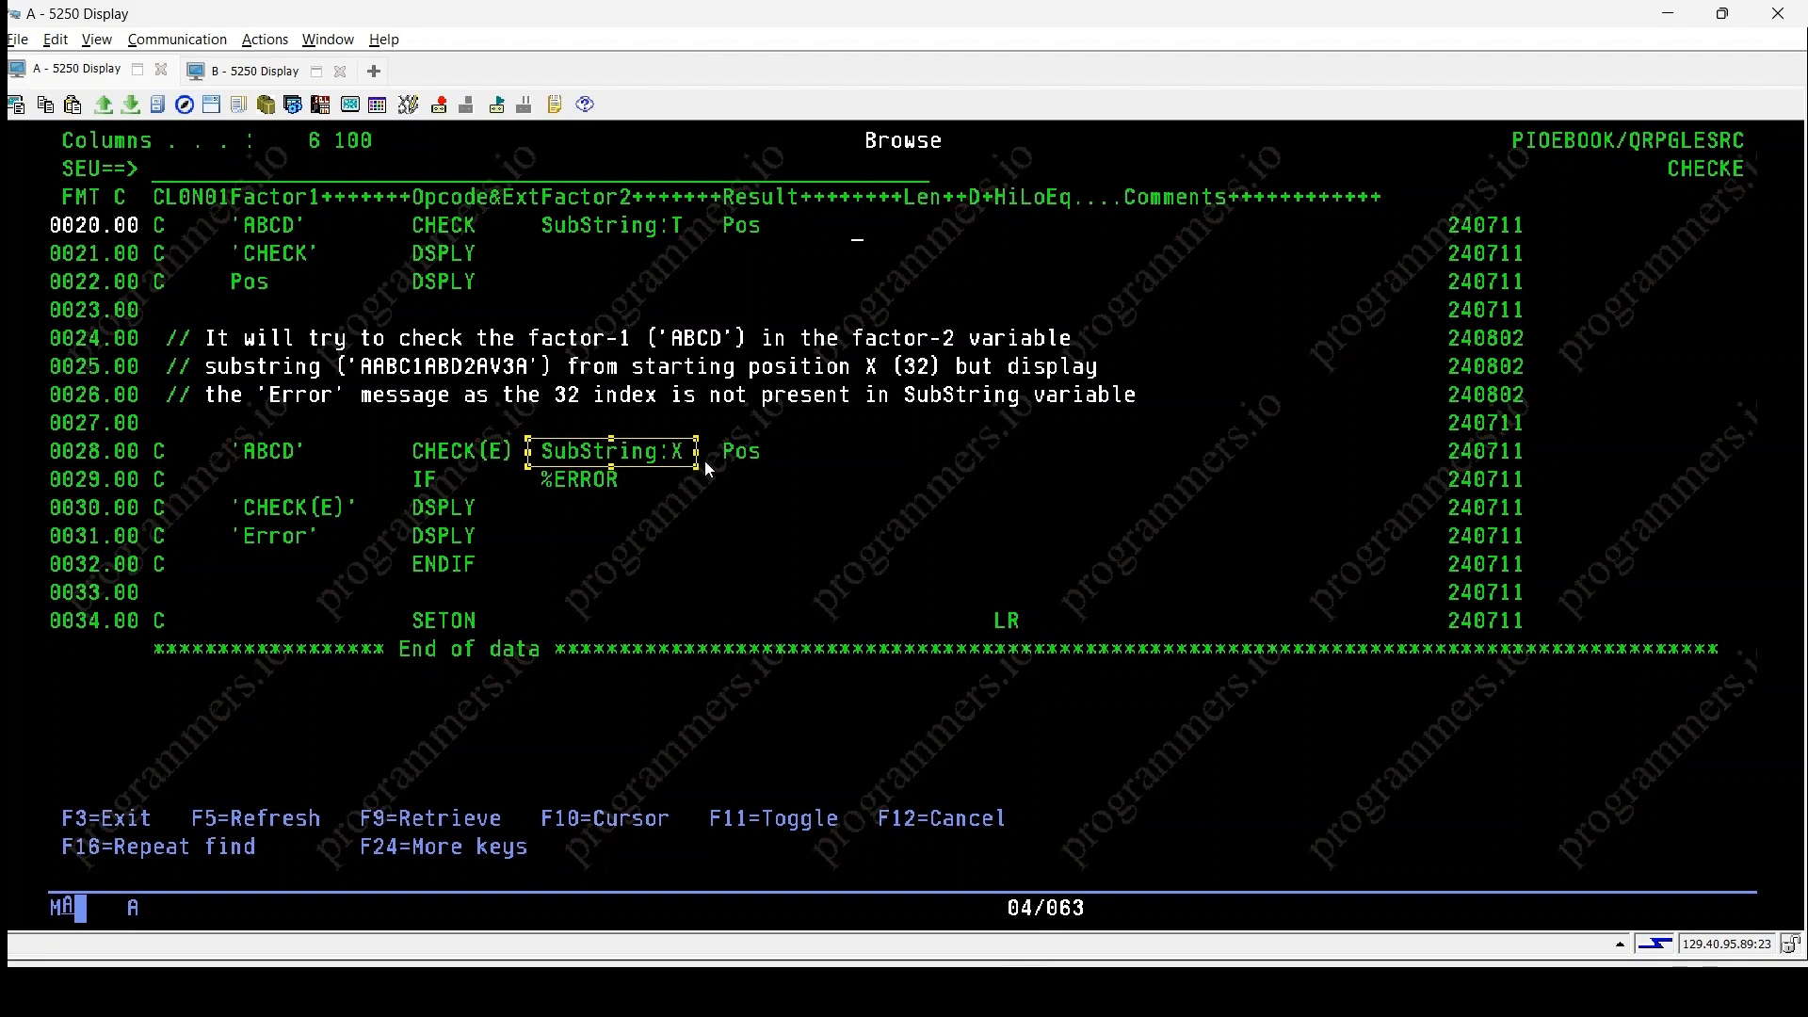
pyautogui.moveTo(712, 469)
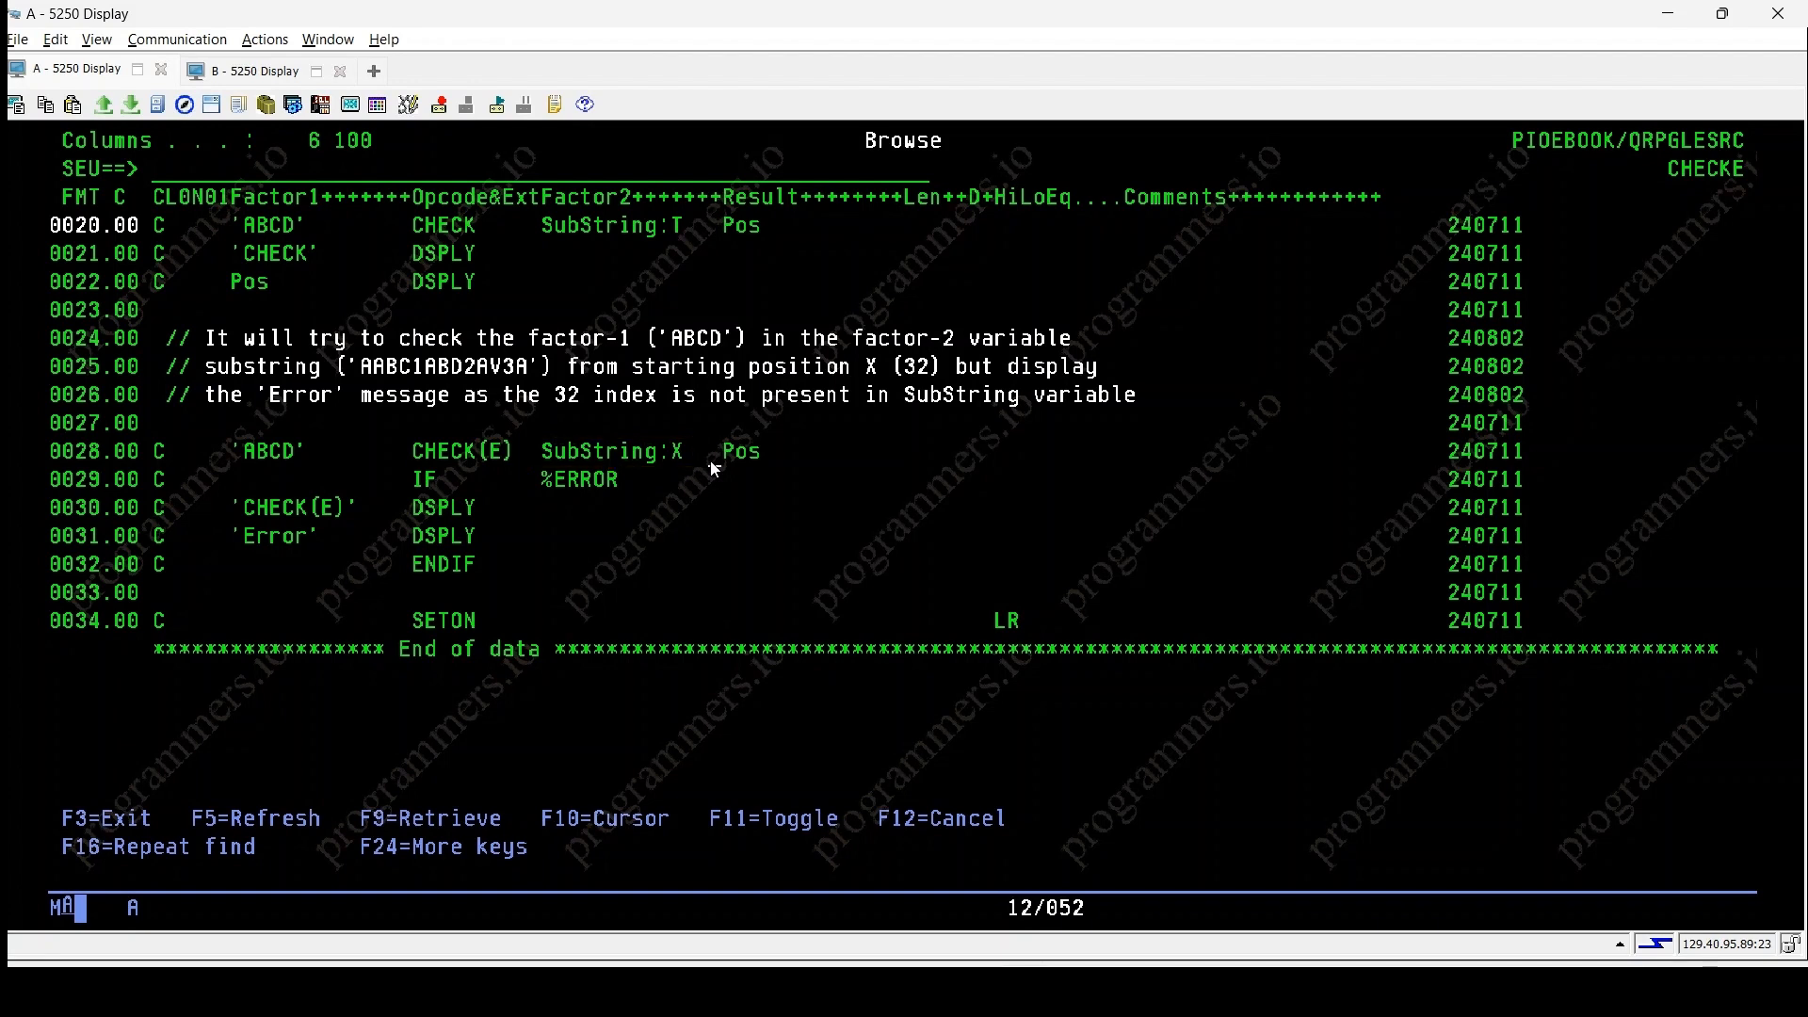
pyautogui.moveTo(458, 491)
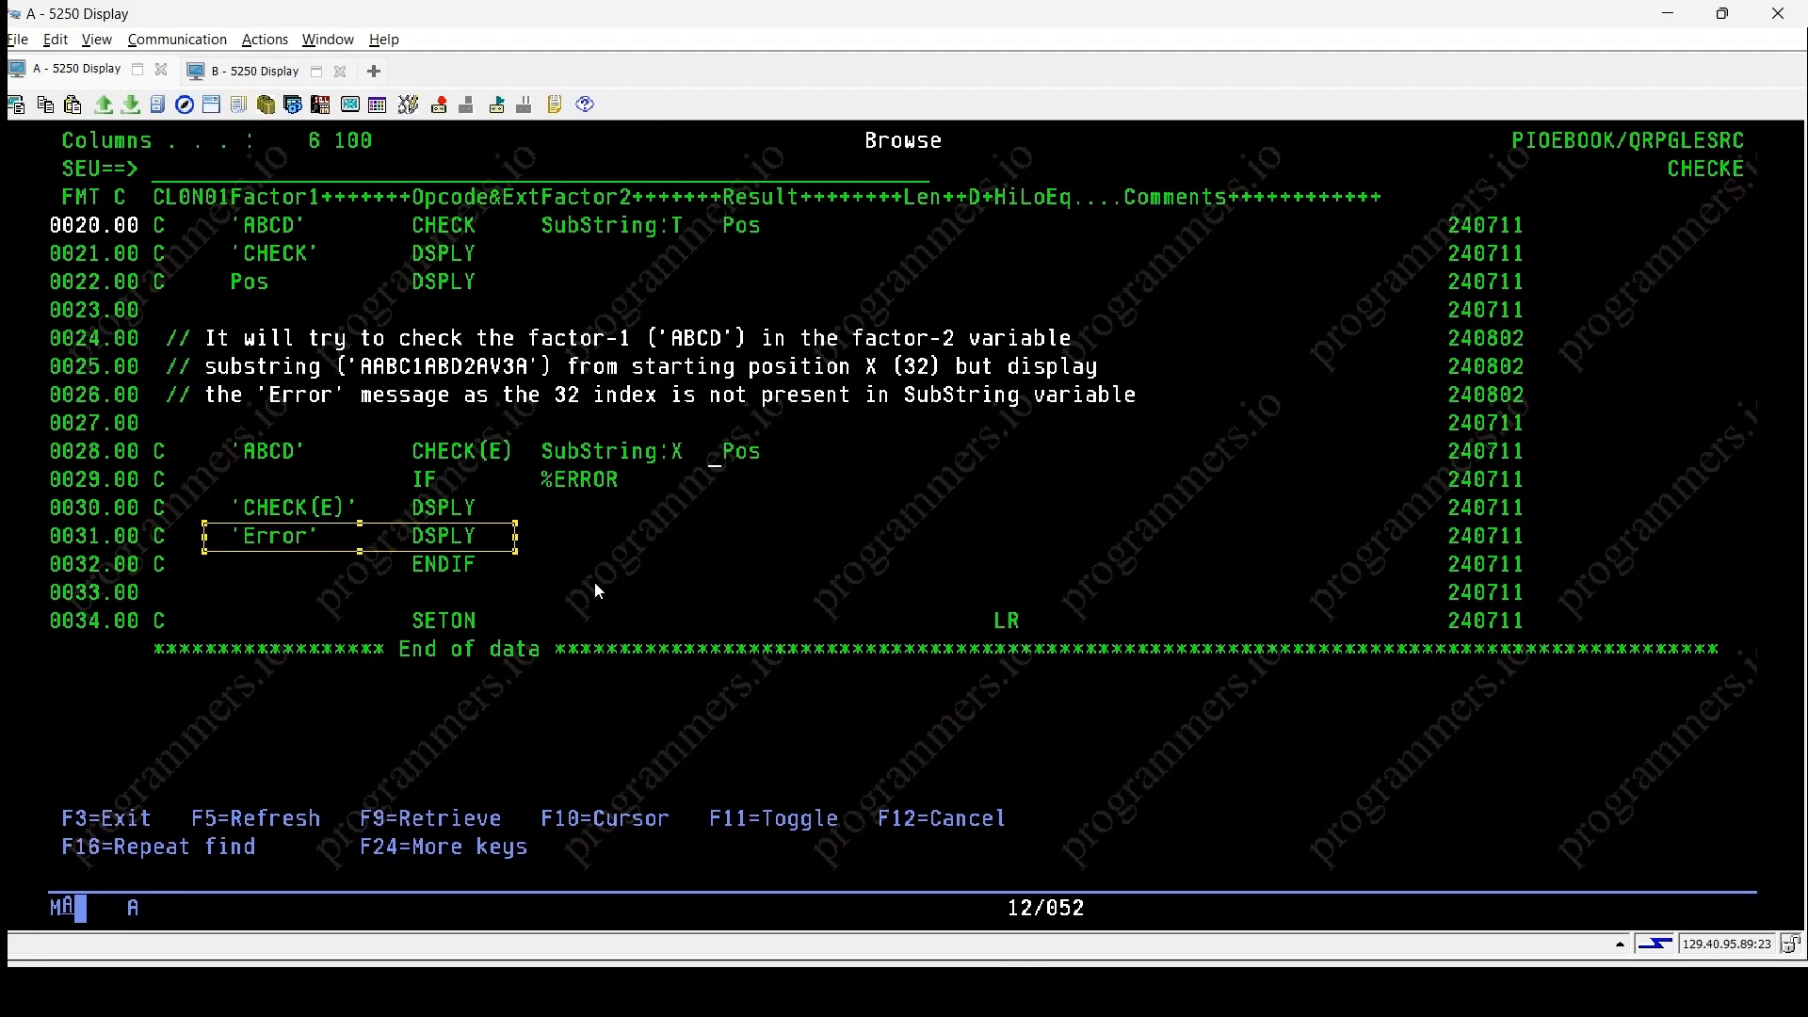
# - Call CHECKE in session B and step through its messages: CHECK 5, CHECK 9, CHECK(E), Error
pyautogui.click(245, 70)
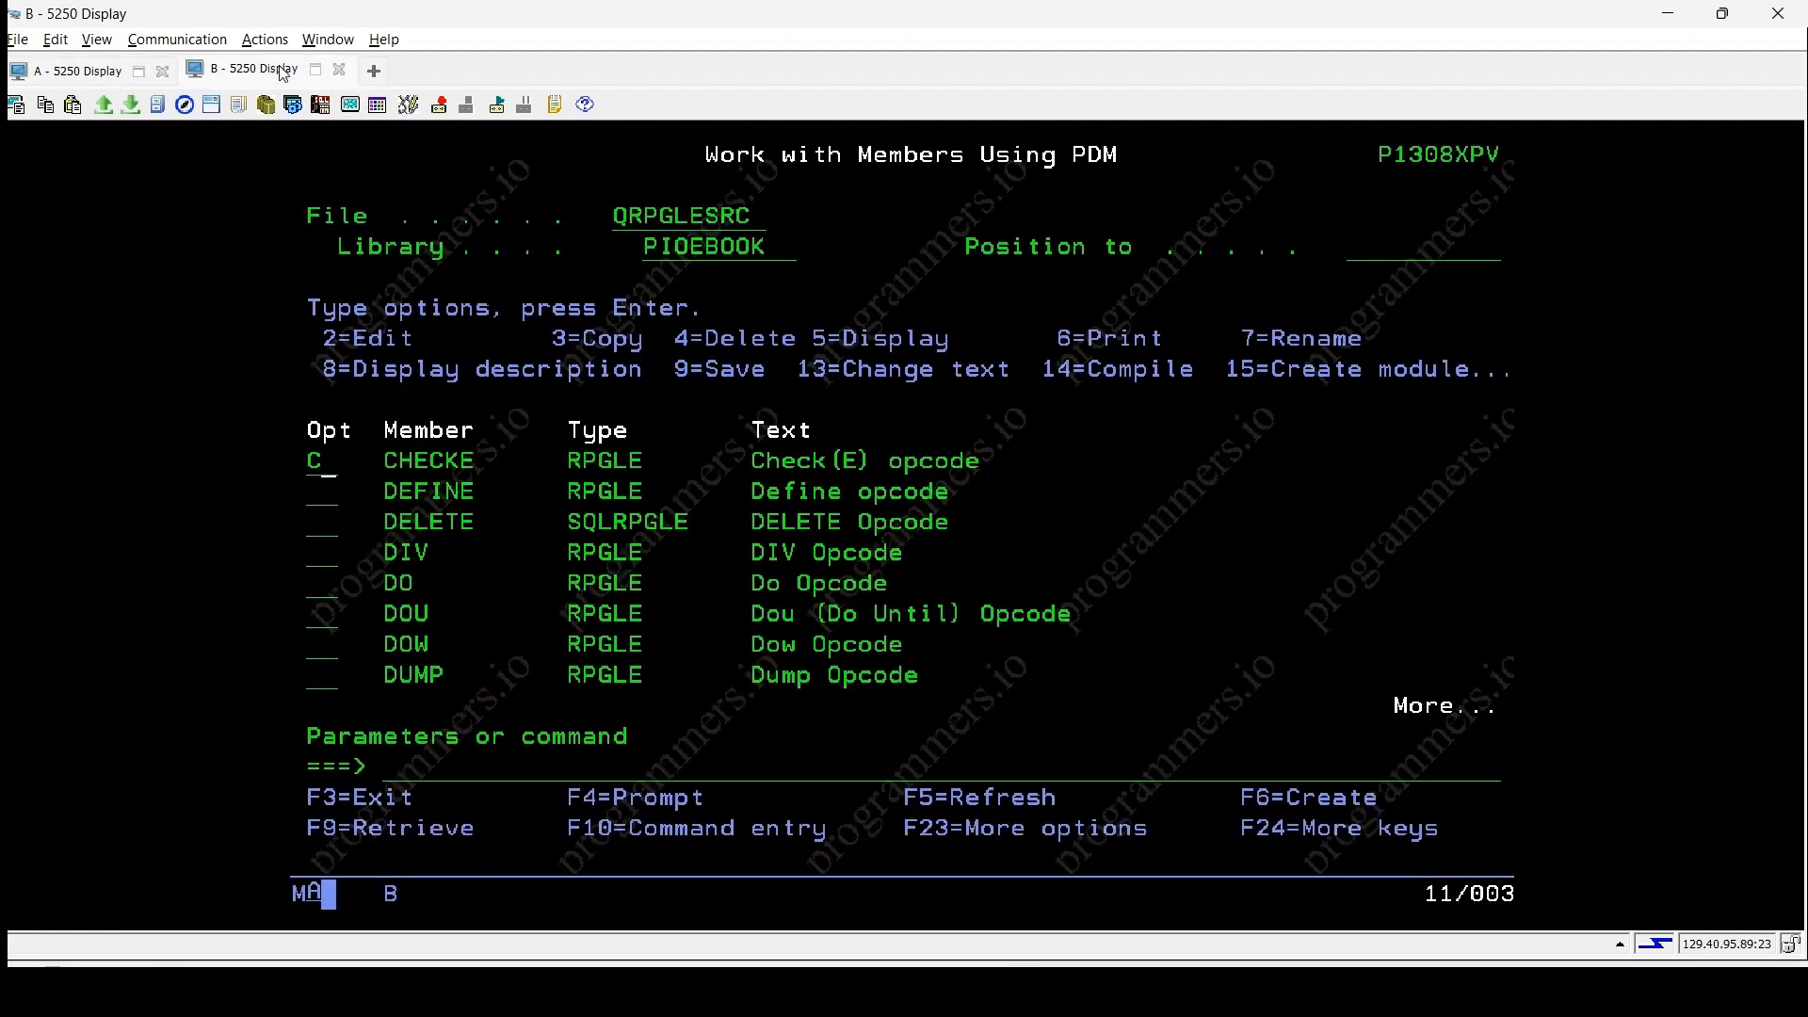
pyautogui.press('Enter')
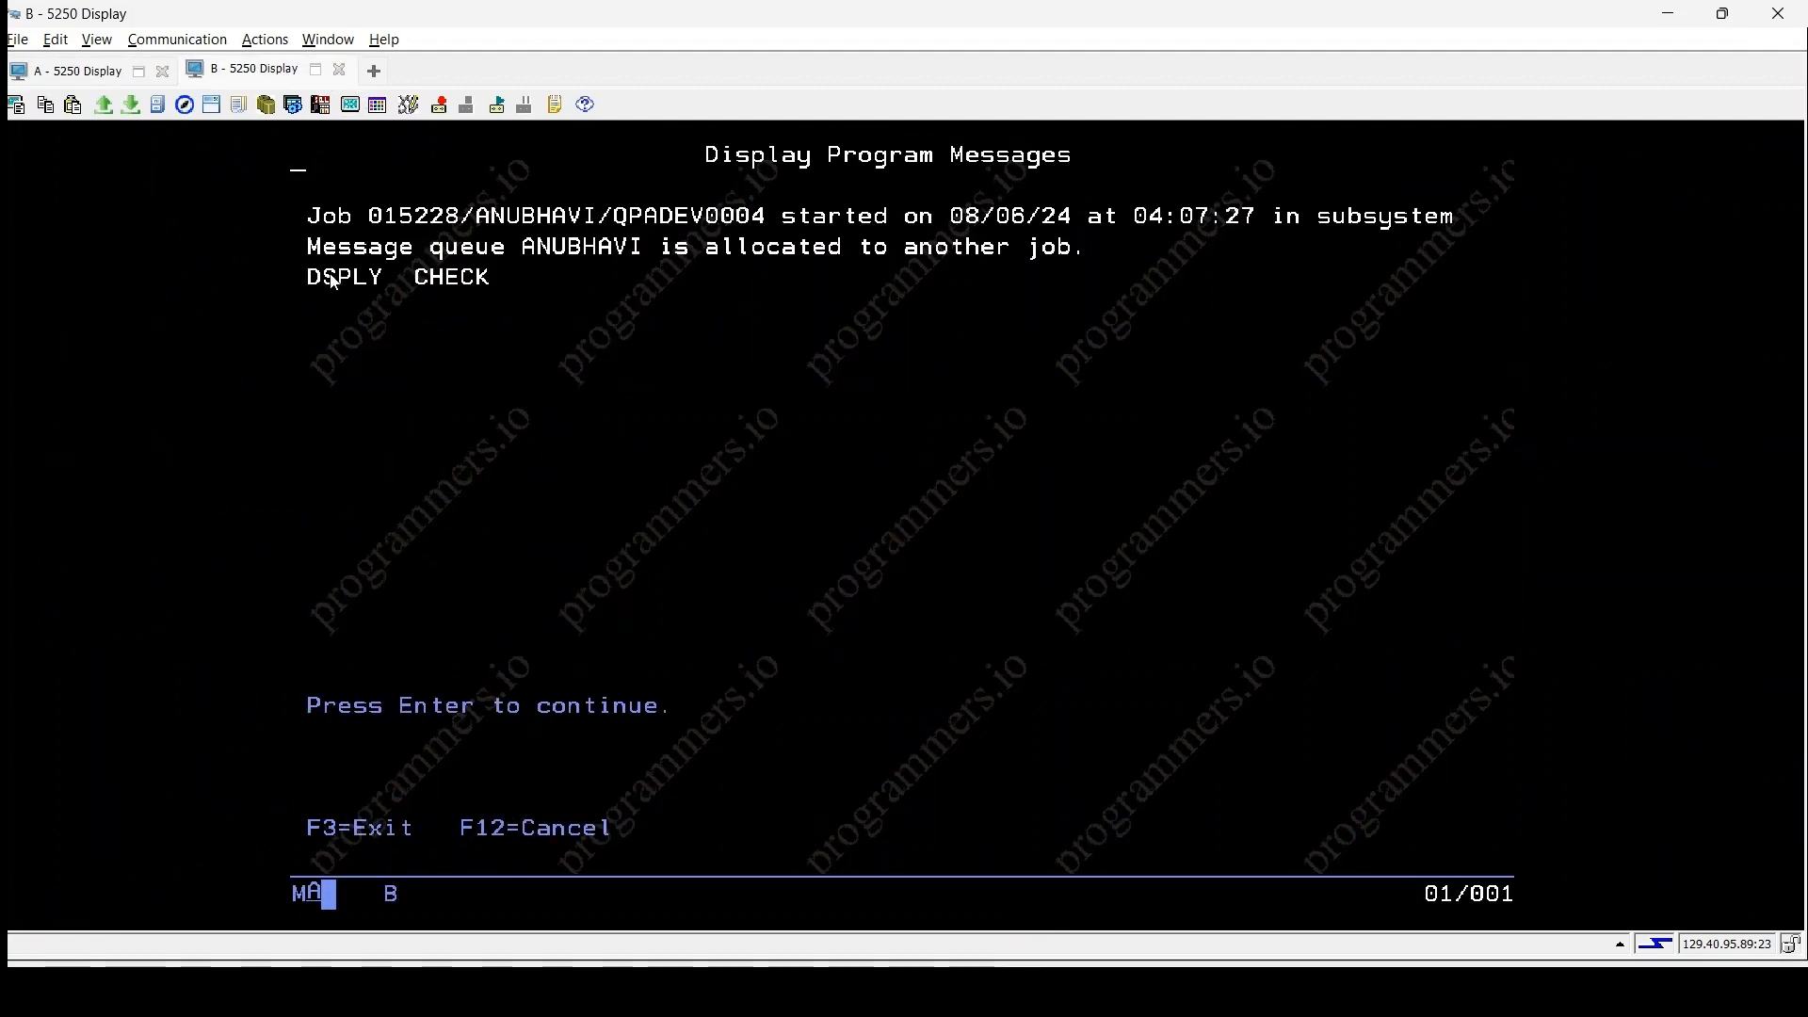
pyautogui.press('Enter')
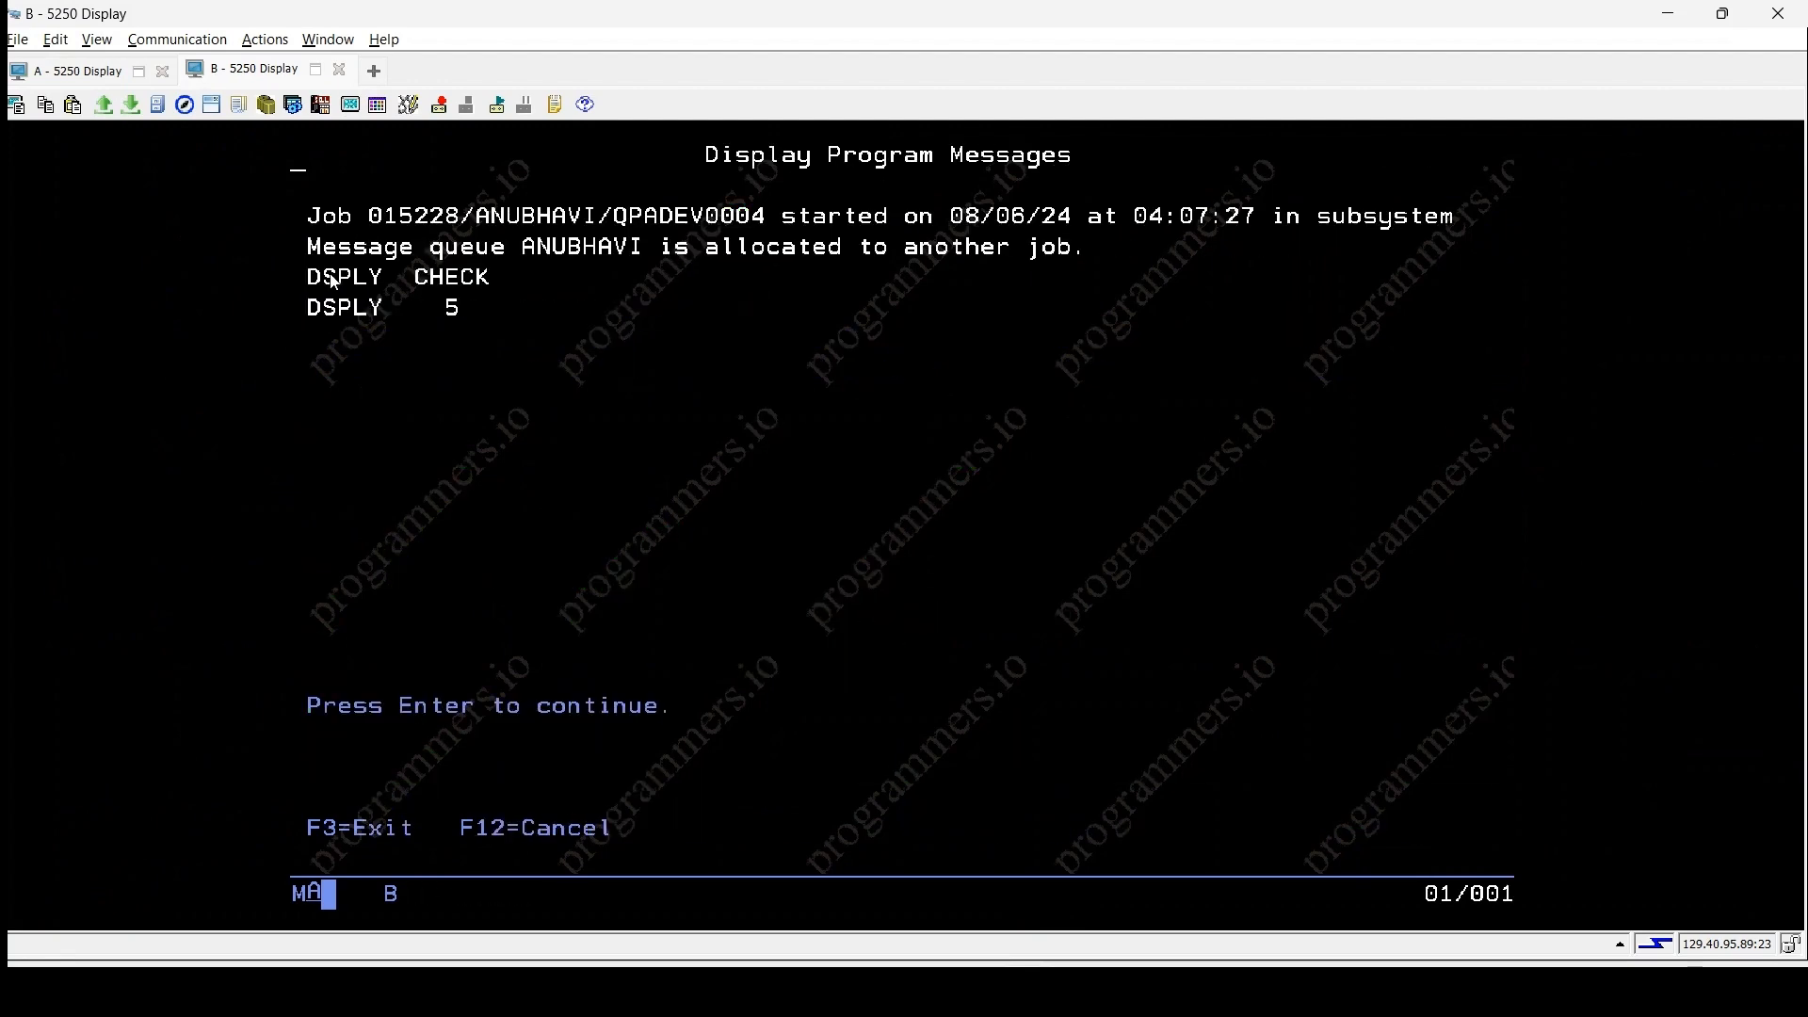
pyautogui.press('Enter')
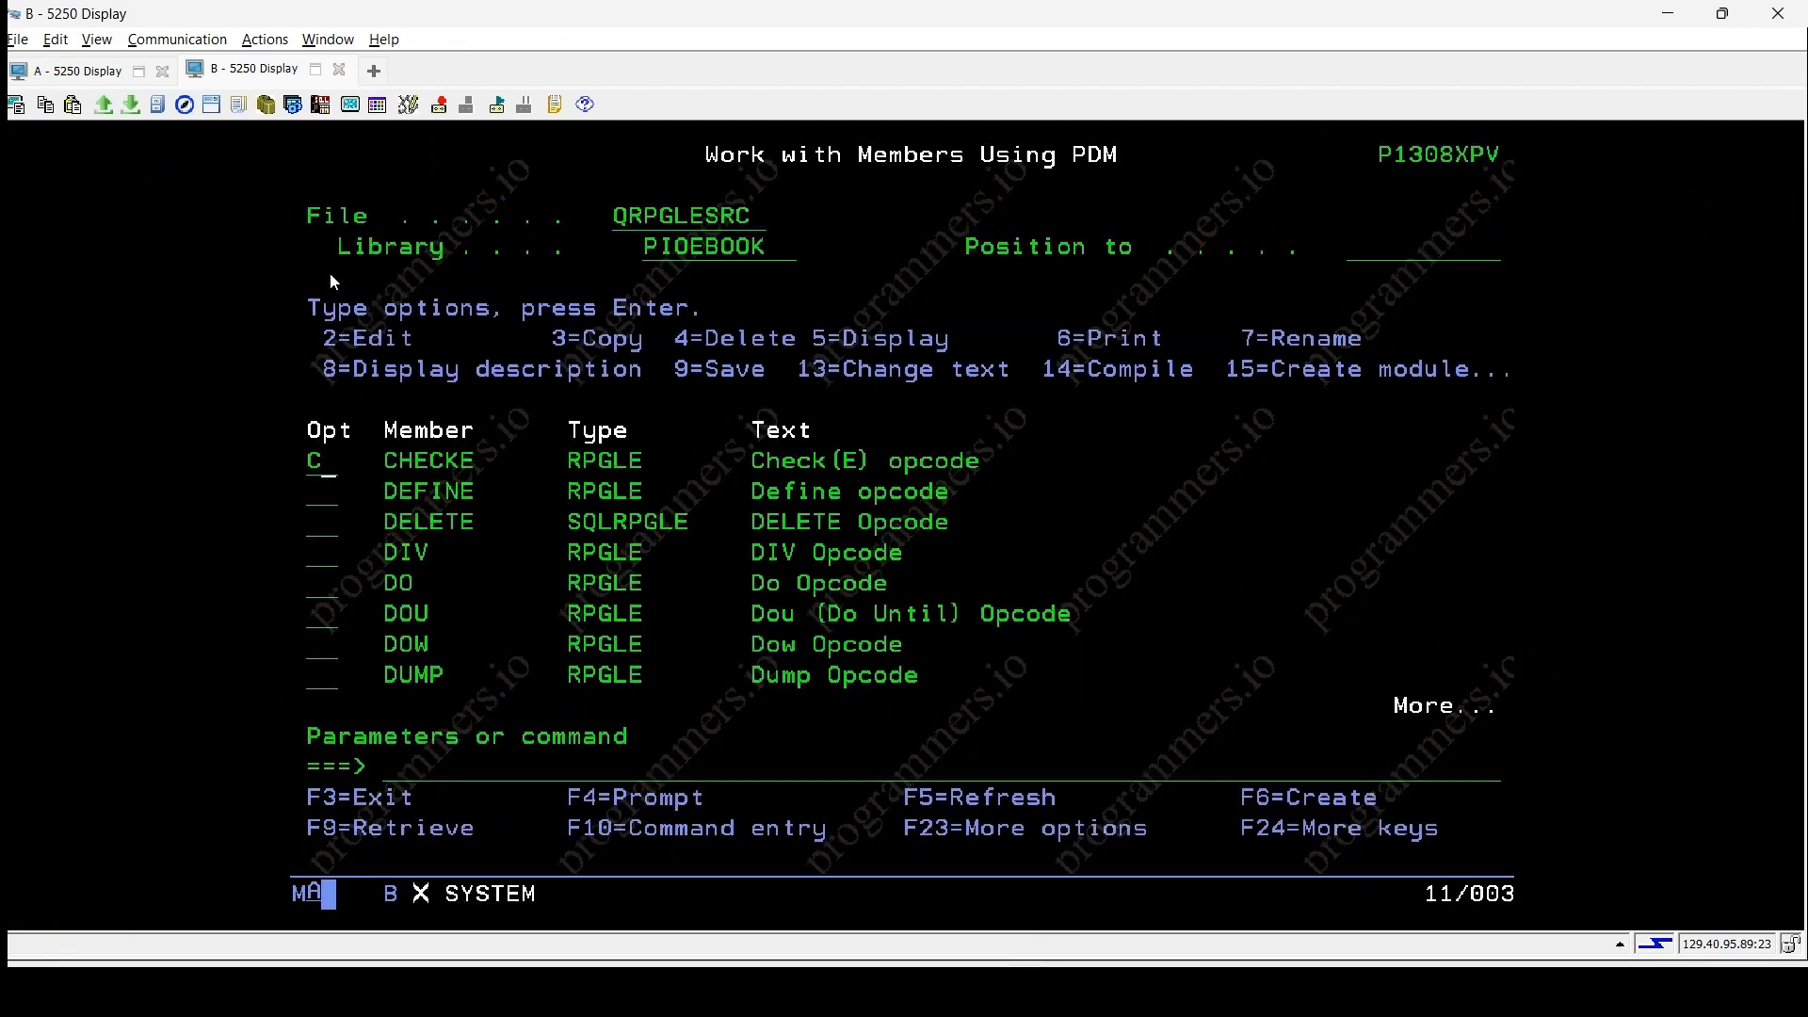
pyautogui.press('Enter')
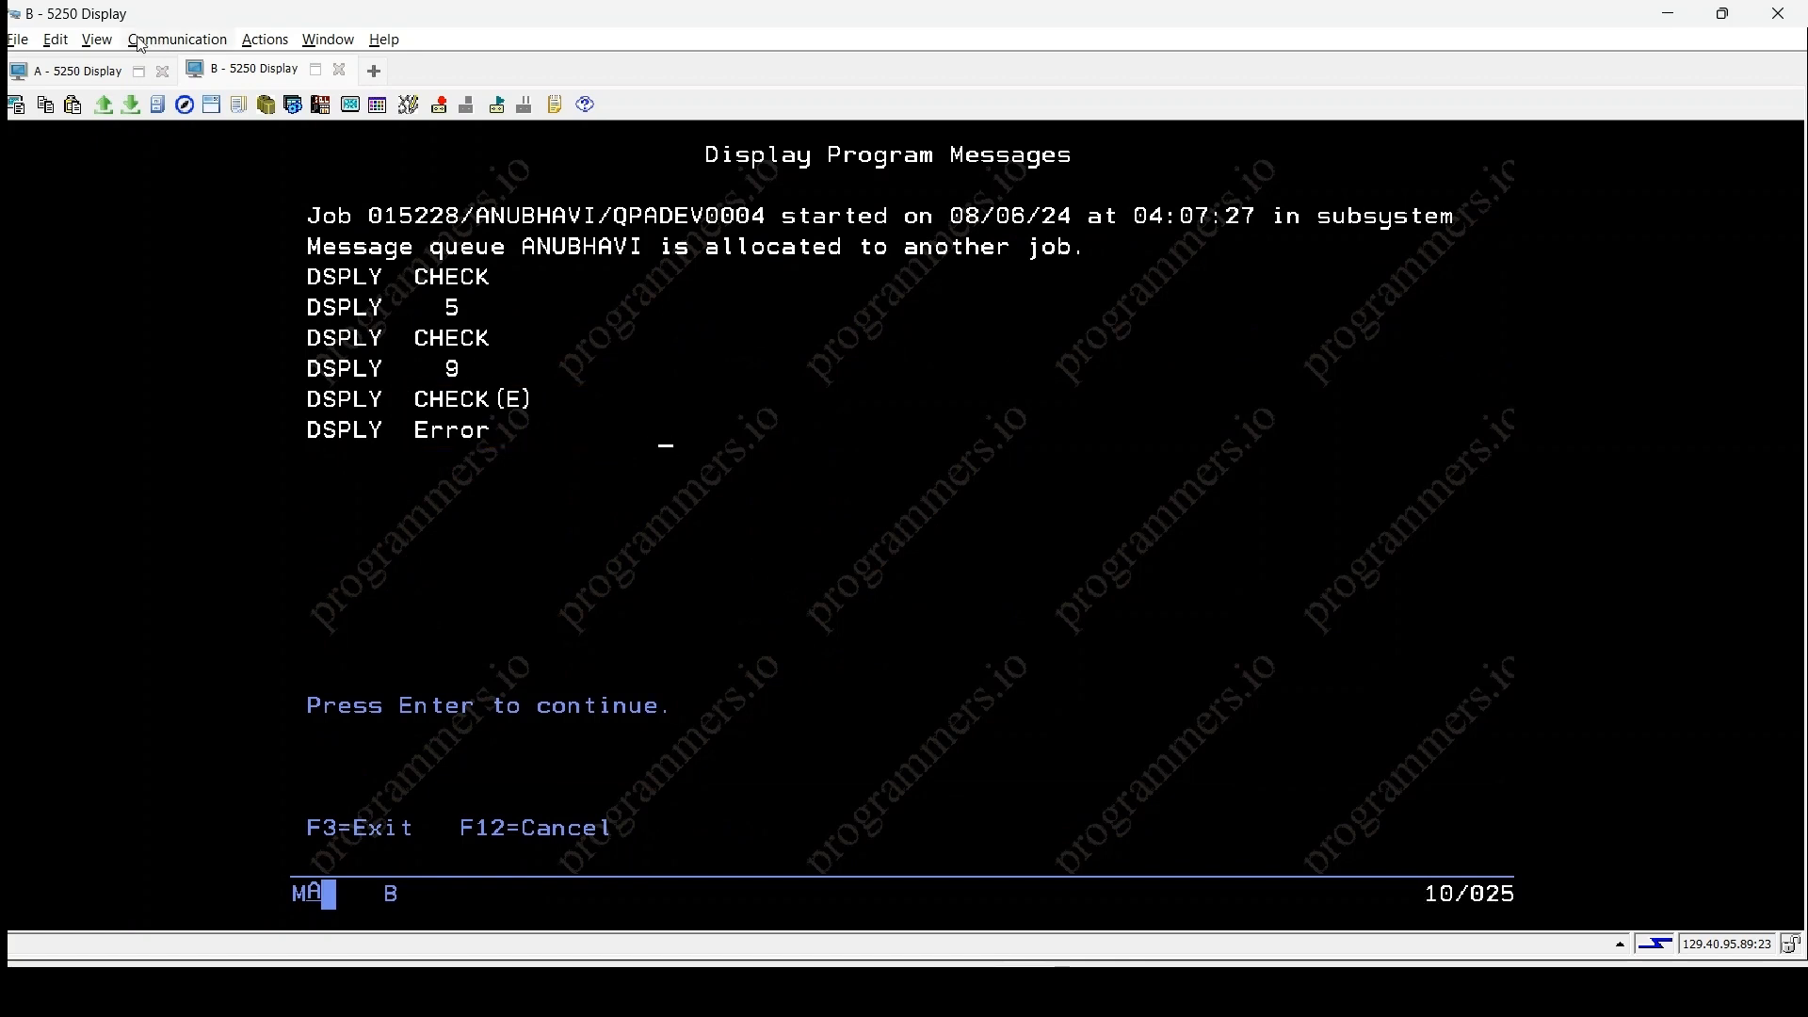
# - Return to session A's CHECKE browse on lines 20–34 with the CHECK(E) block
pyautogui.click(76, 70)
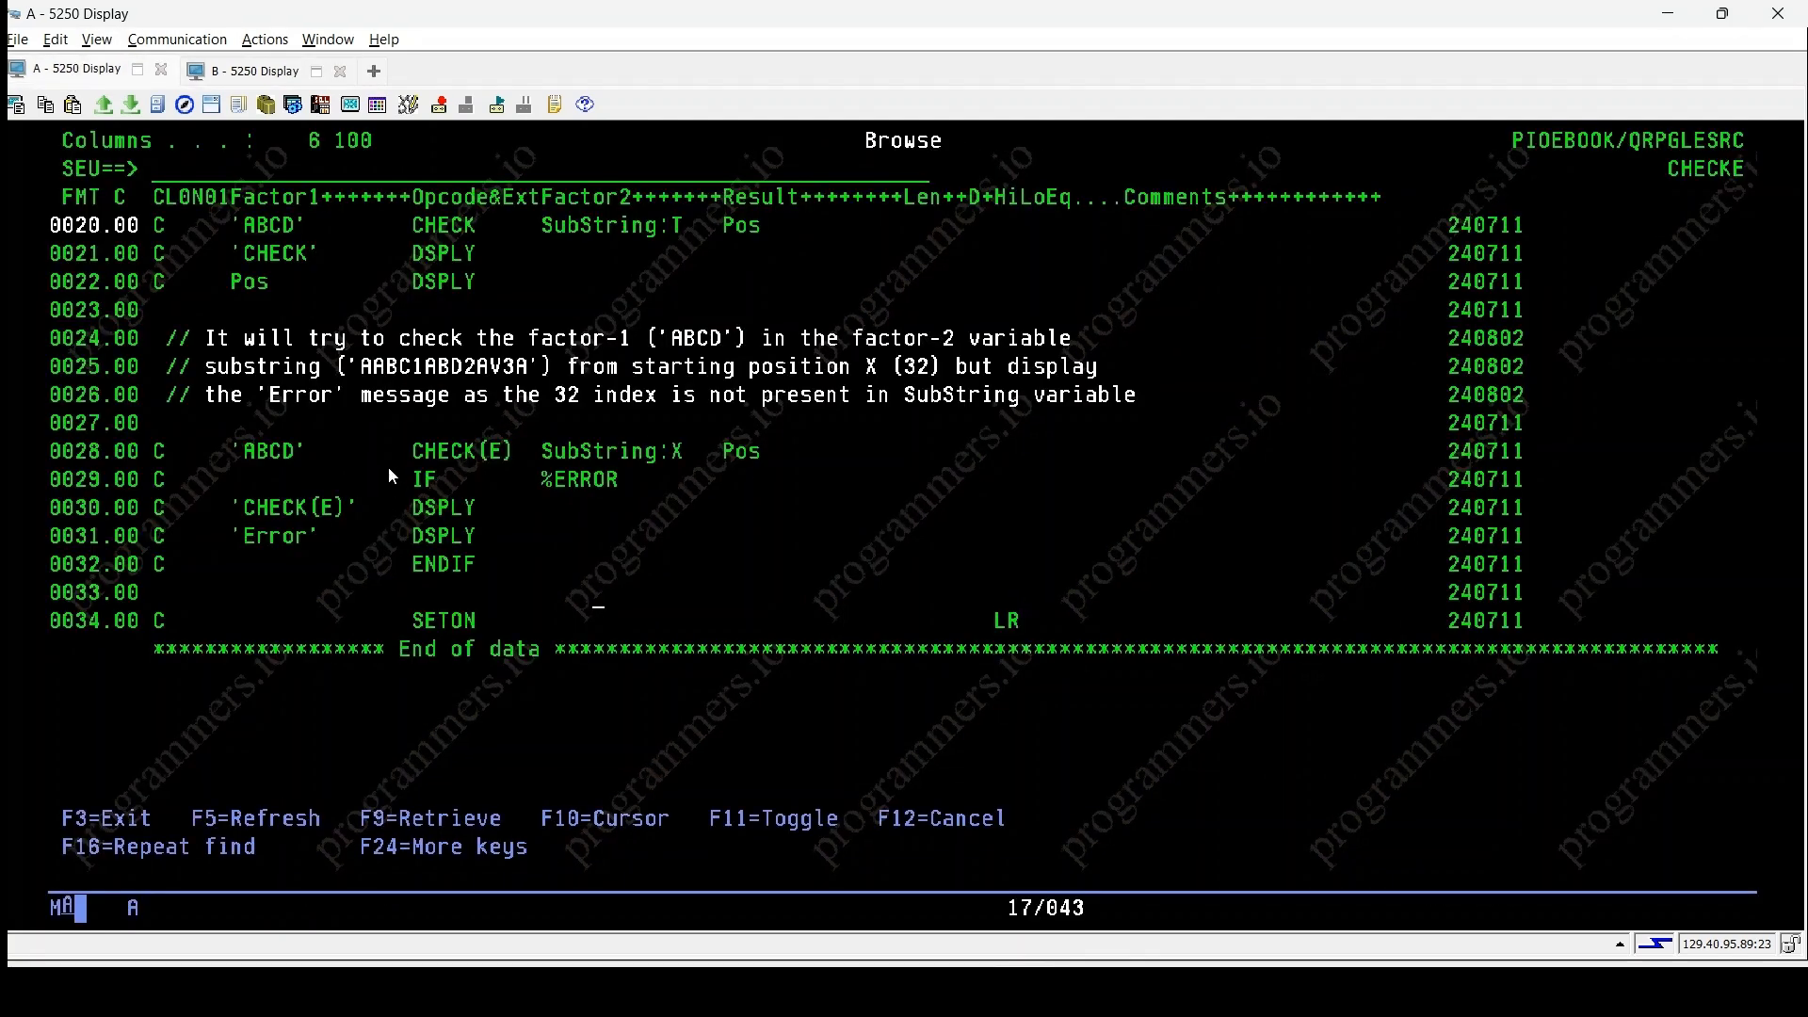
pyautogui.doubleClick(450, 450)
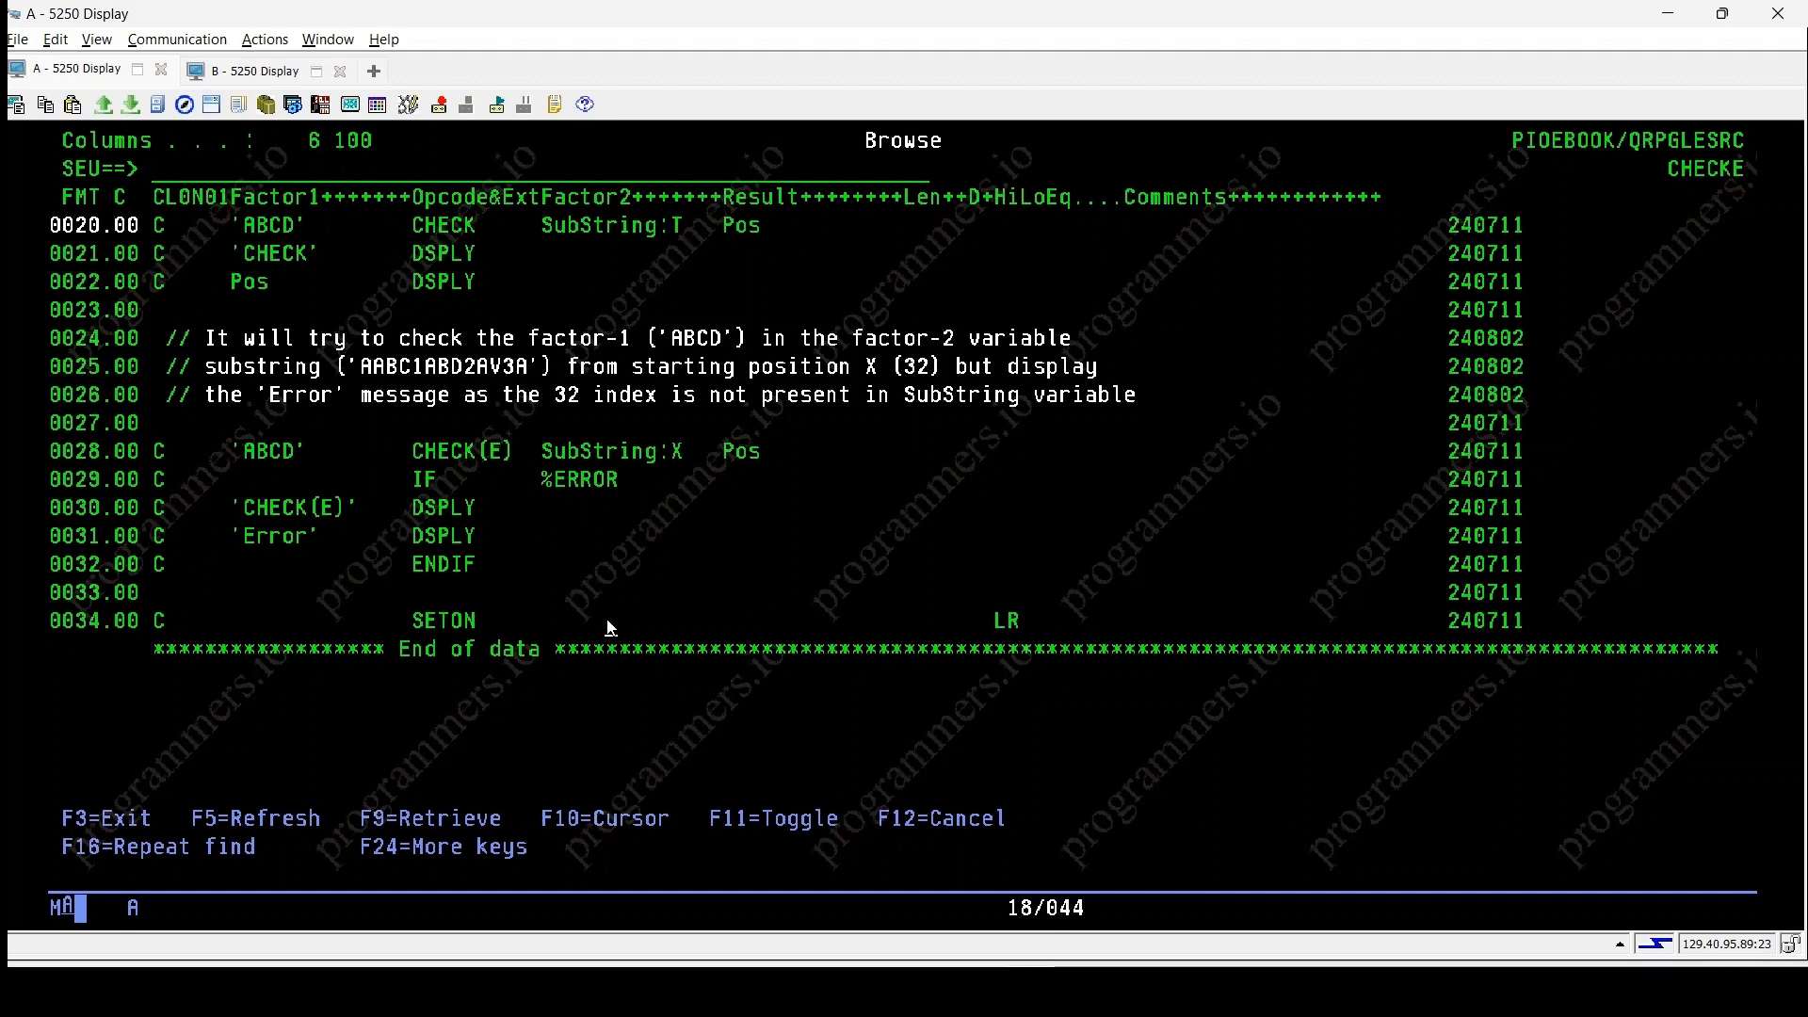
pyautogui.moveTo(676, 619)
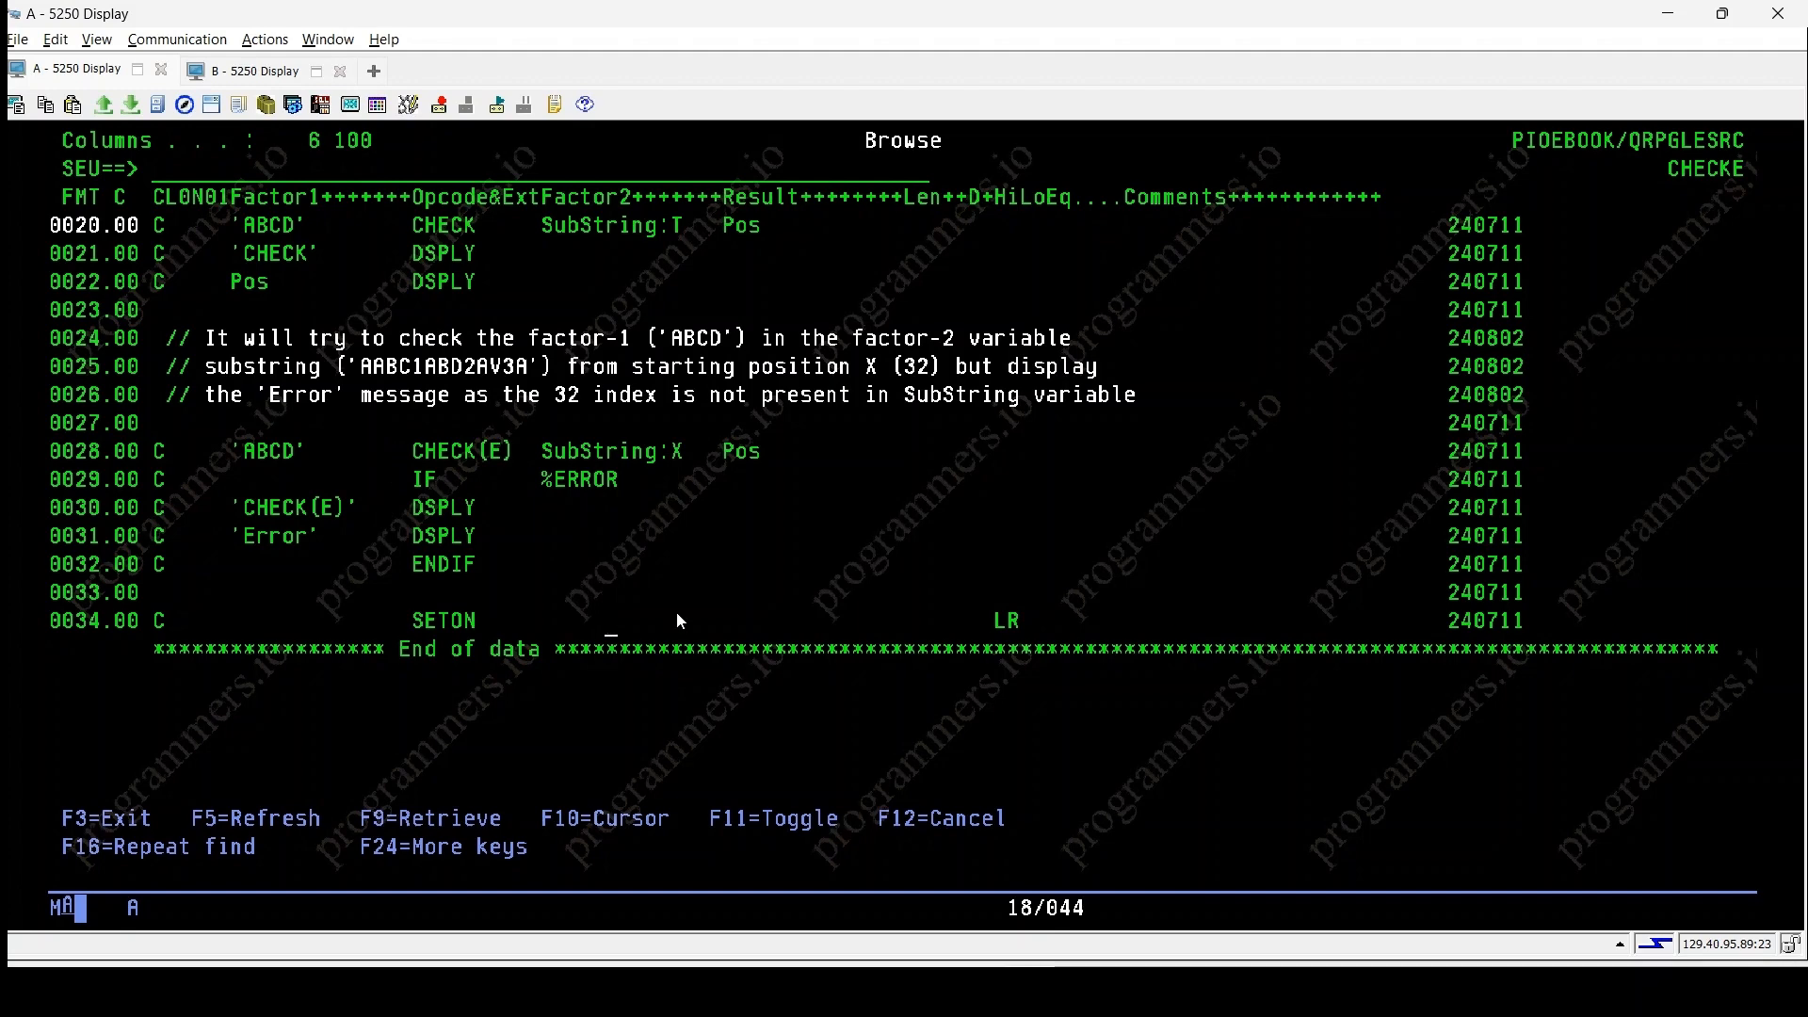